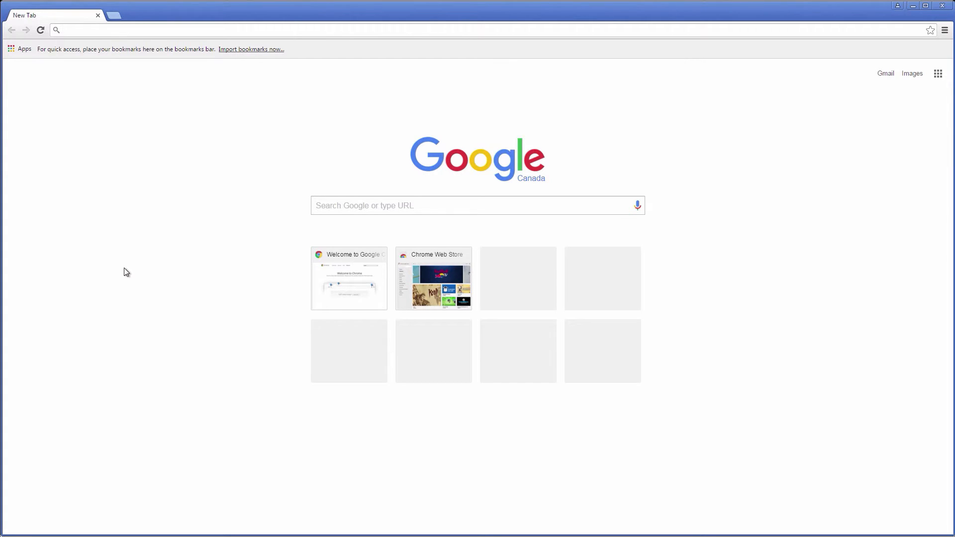
Search Google for 'code blocks', go to codeblocks.org, and open its Downloads binary page.
text(code)
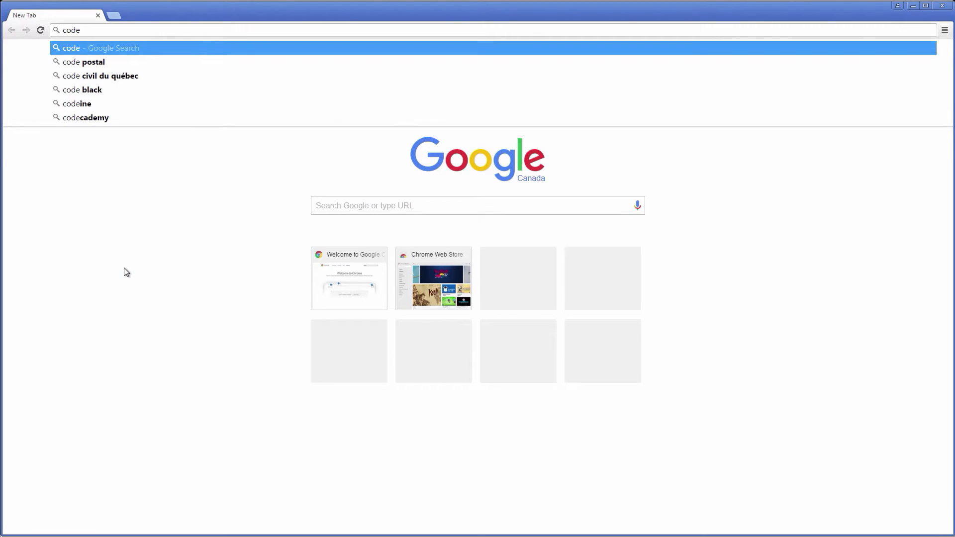
text(b)
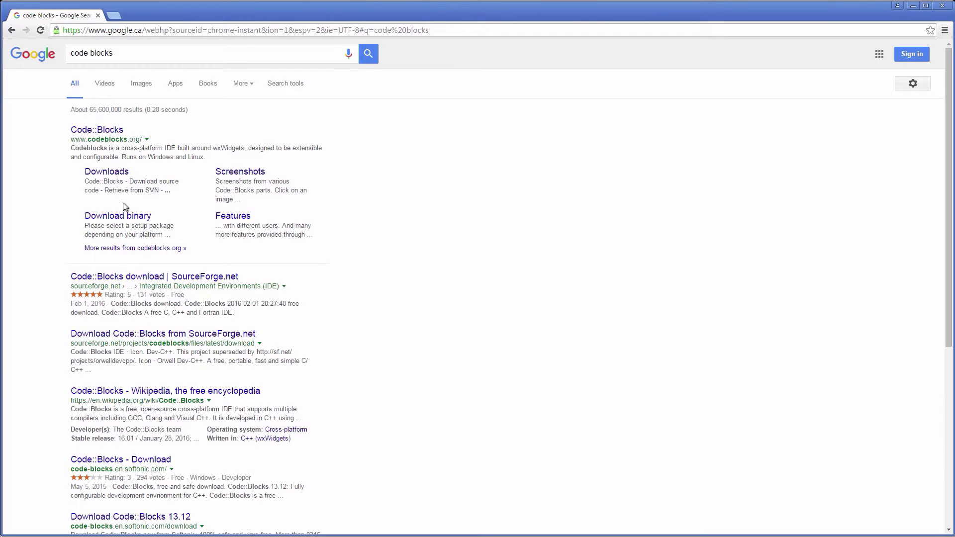
click(97, 129)
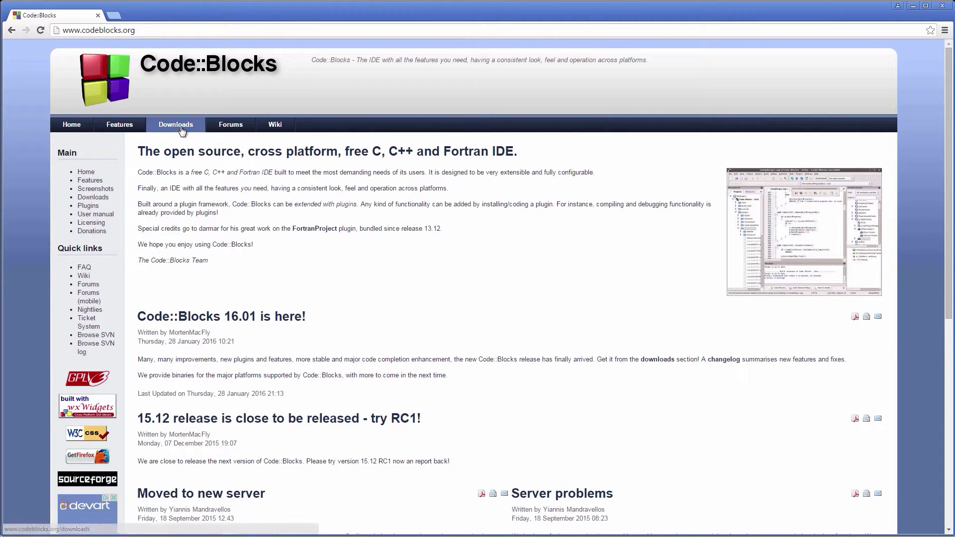
click(176, 124)
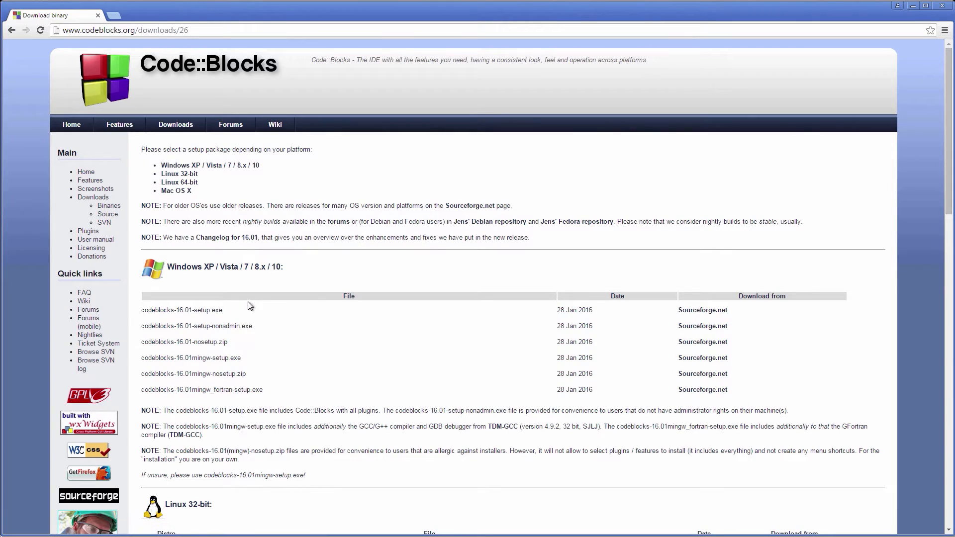
mouse_move(219, 314)
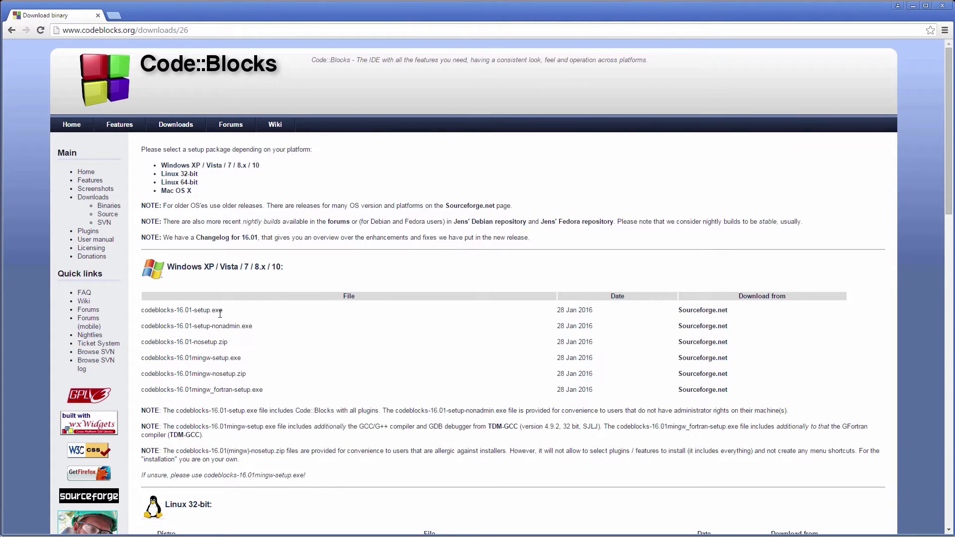
mouse_move(281, 309)
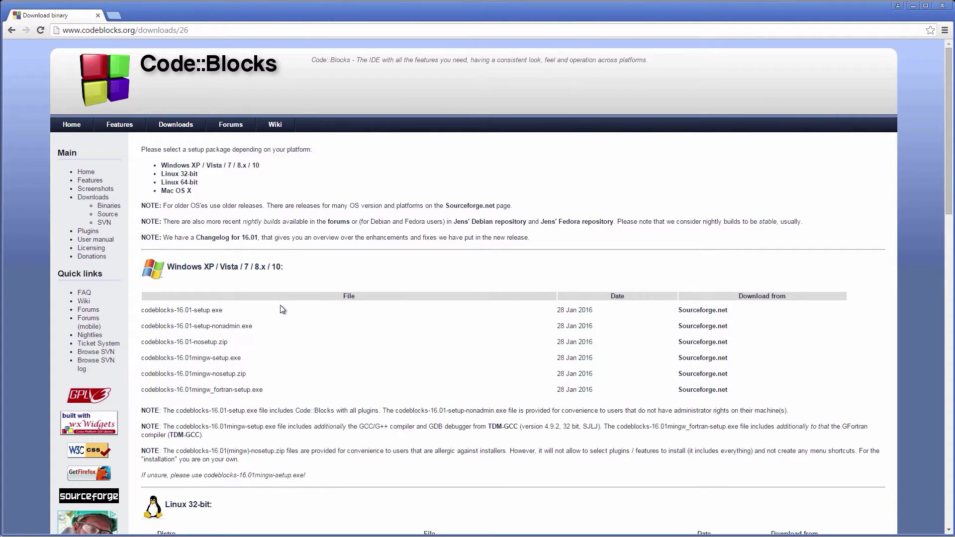
mouse_move(703, 314)
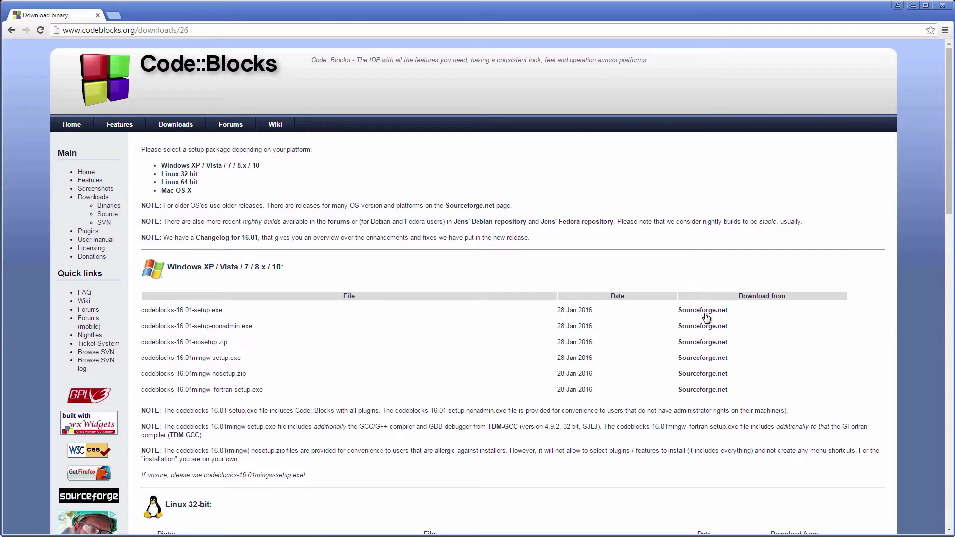
Download codeblocks-16.01-setup.exe through its Sourceforge.net link.
click(702, 310)
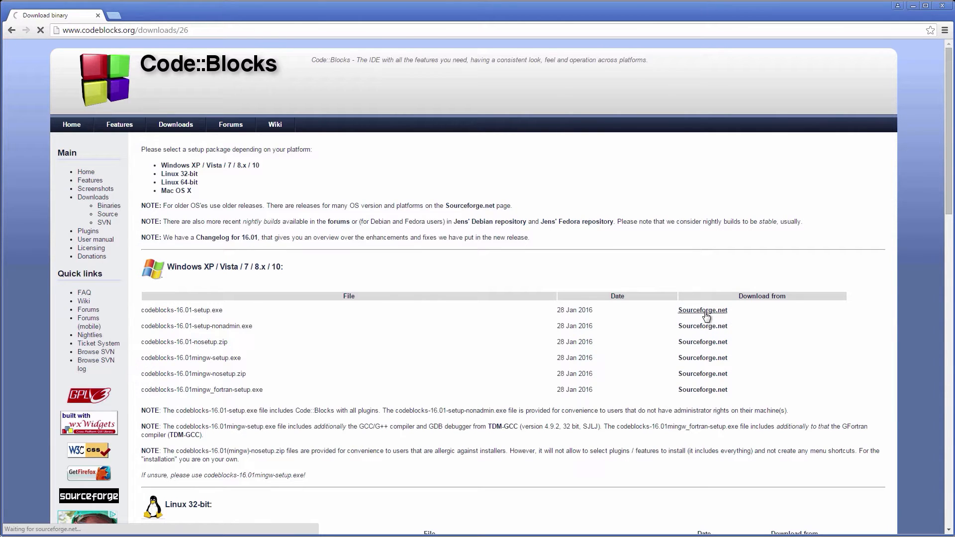
click(702, 310)
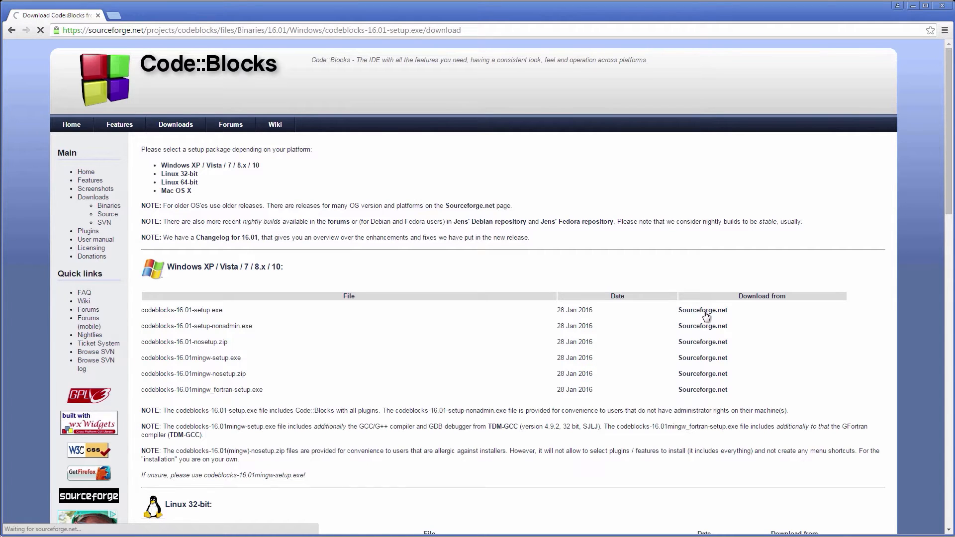
click(702, 311)
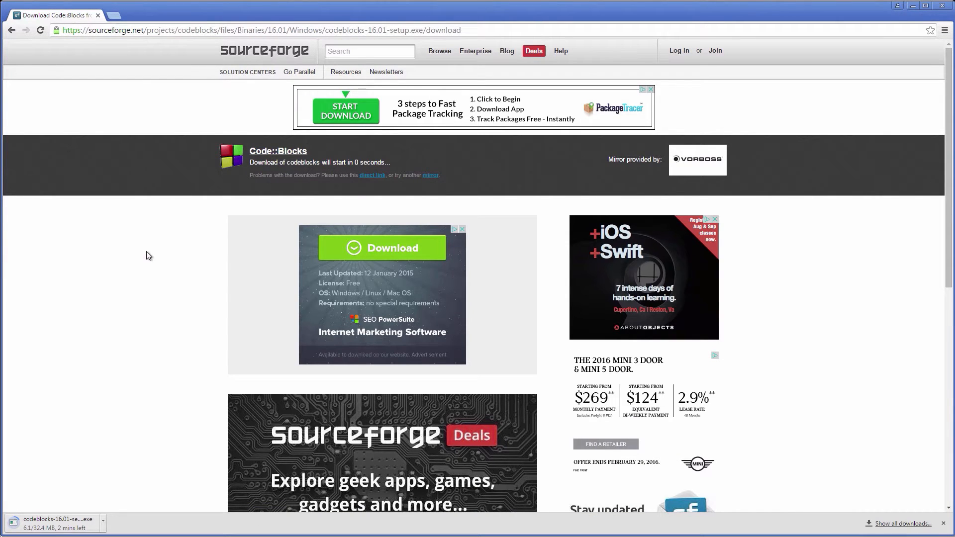
mouse_move(135, 198)
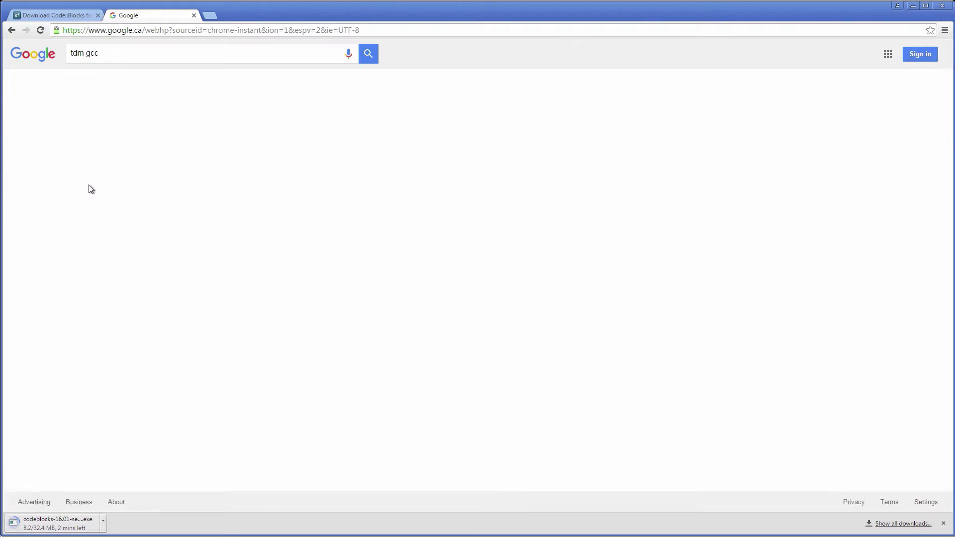
Search 'tdm gcc', visit tdm-gcc.tdragon.net Downloads, and fetch tdm64-gcc-5.1.0-2.exe.
click(369, 54)
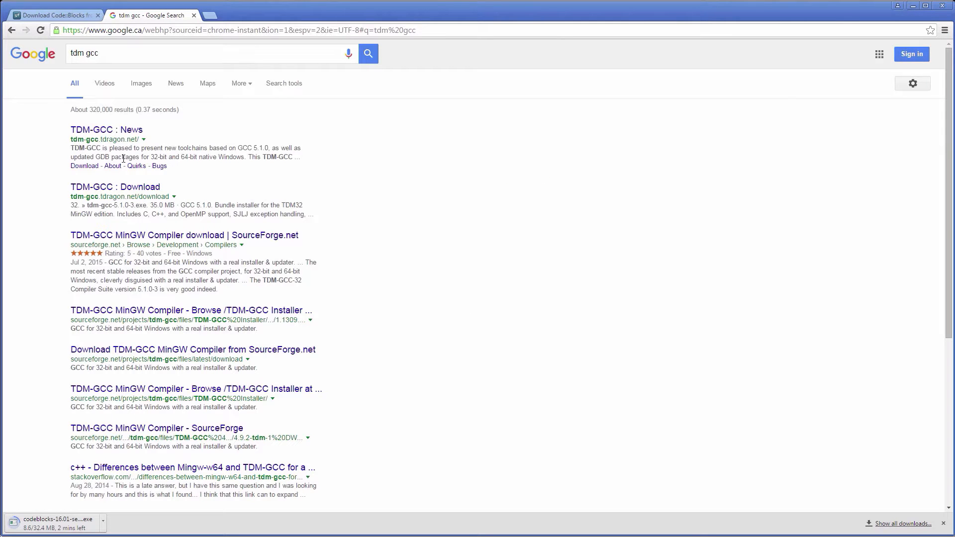
click(107, 129)
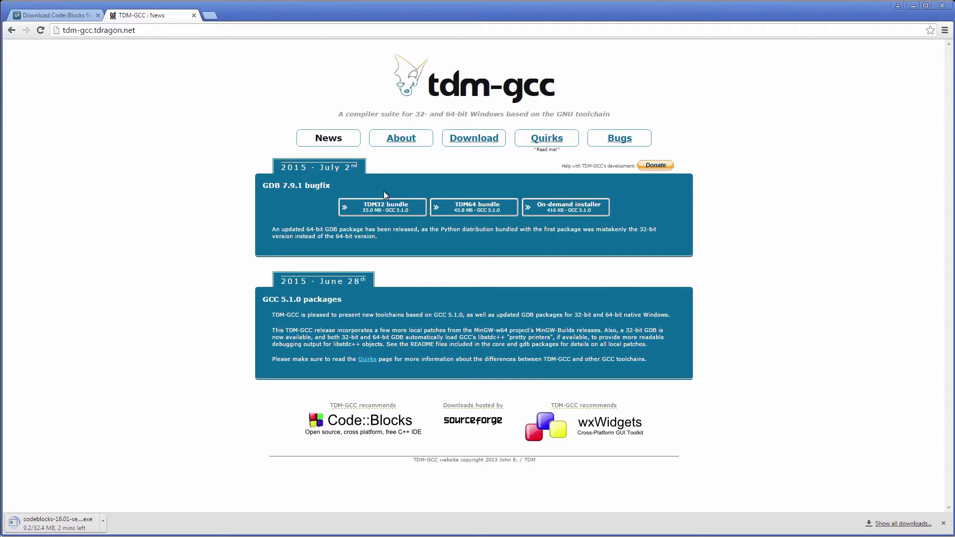
mouse_move(473, 138)
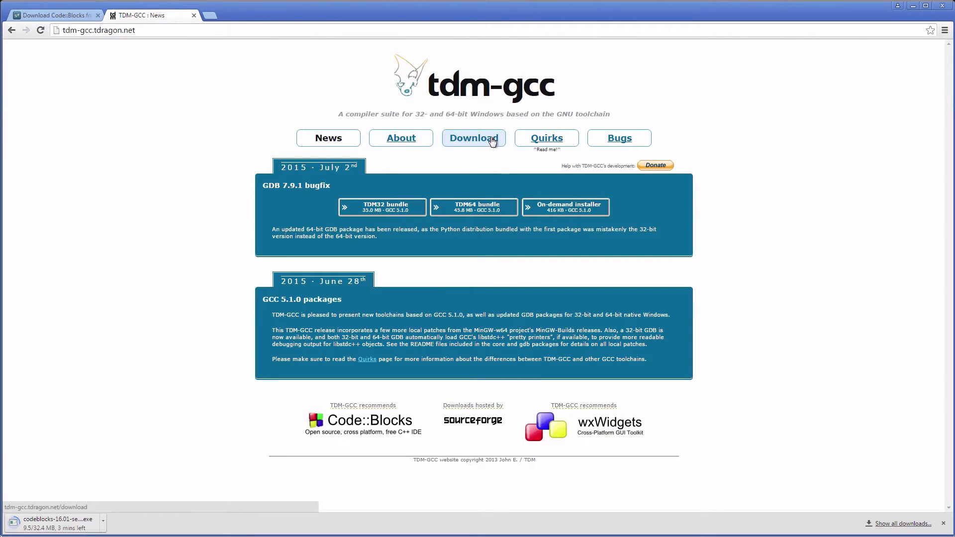
click(473, 138)
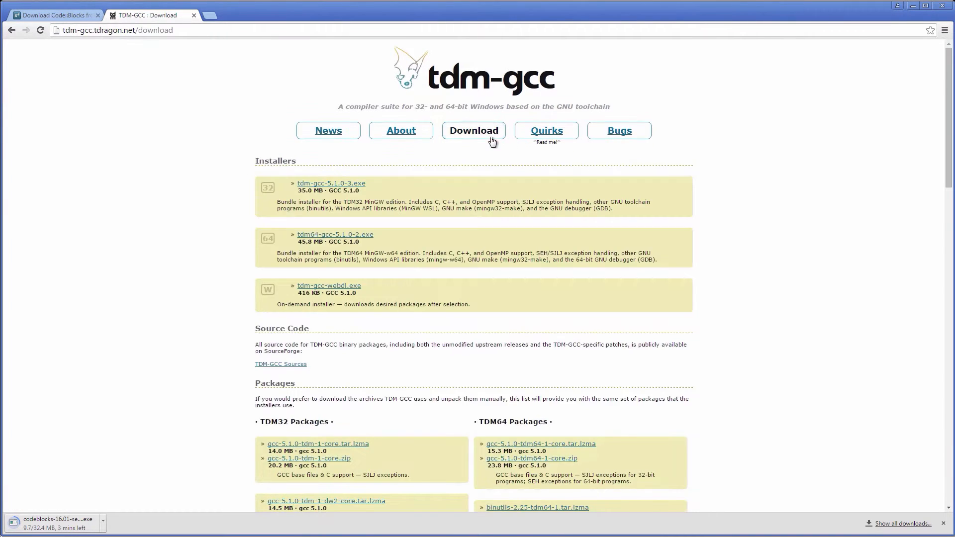
mouse_move(249, 268)
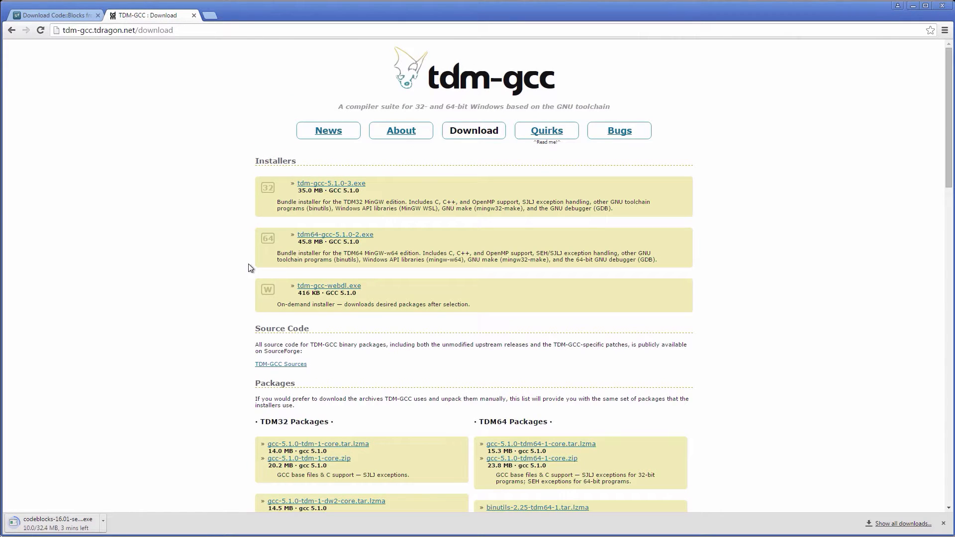
mouse_move(384, 250)
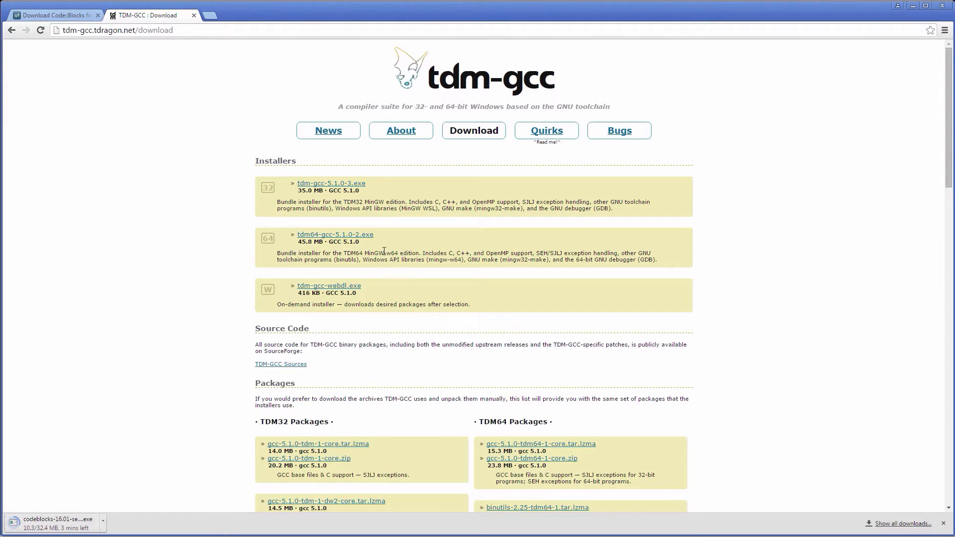
mouse_move(364, 246)
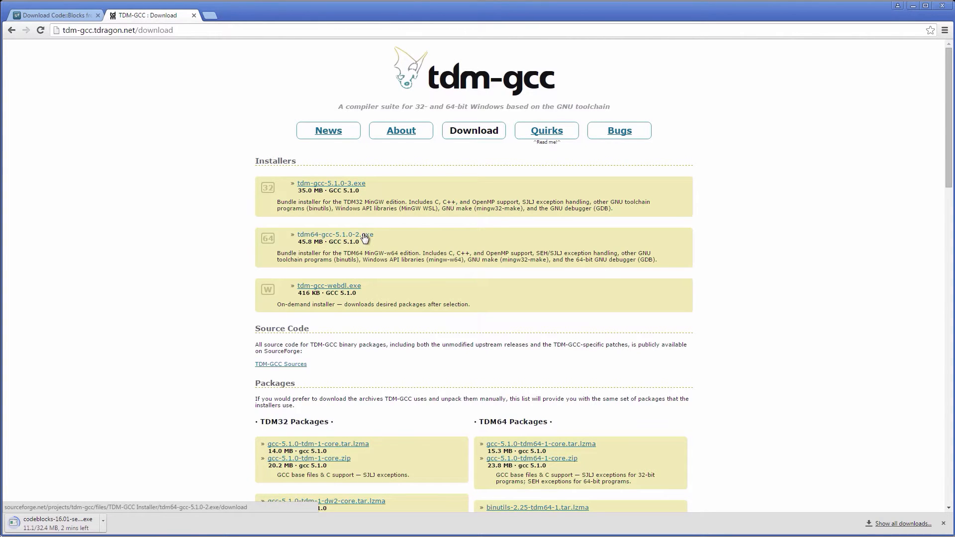
click(334, 234)
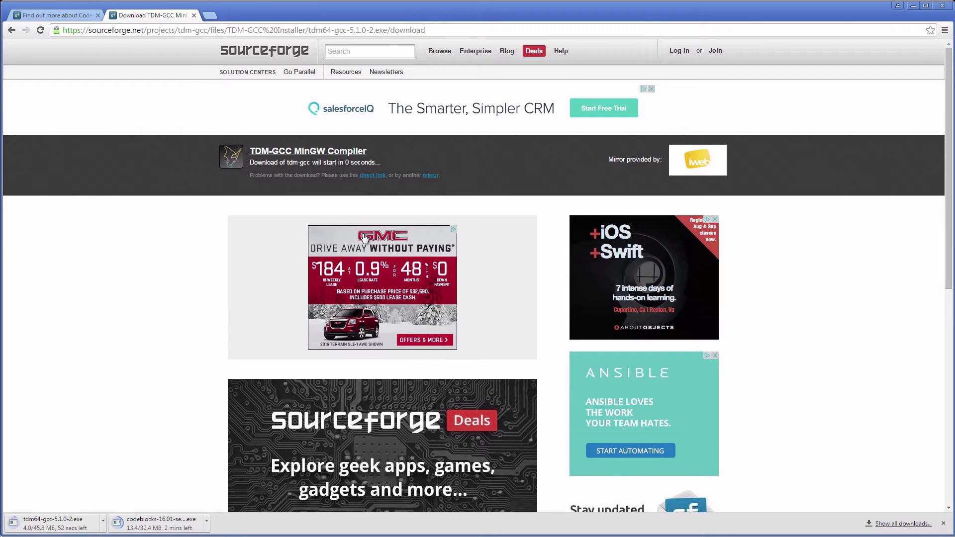
click(193, 15)
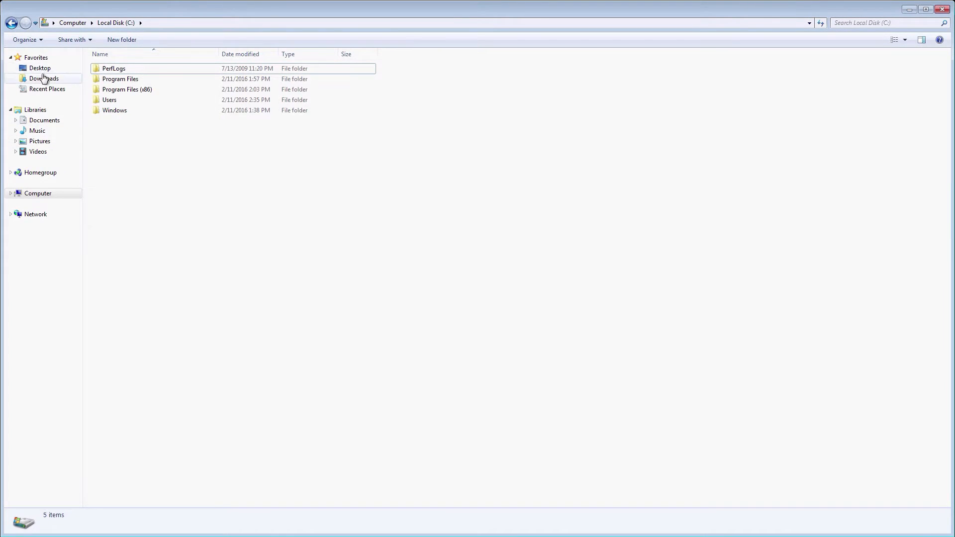
Run tdm64-gcc-5.1.0-2 from the Downloads folder, raising User Account Control.
click(43, 78)
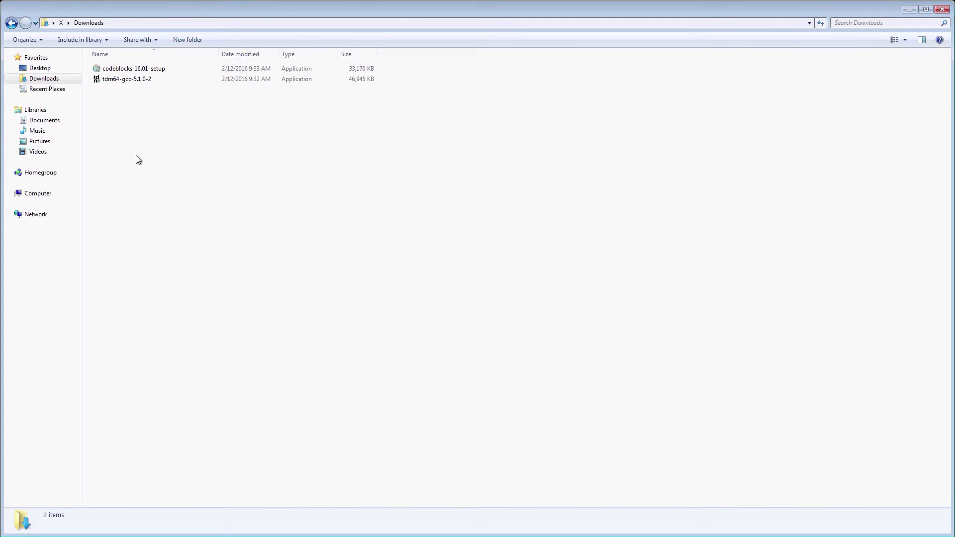
mouse_move(152, 98)
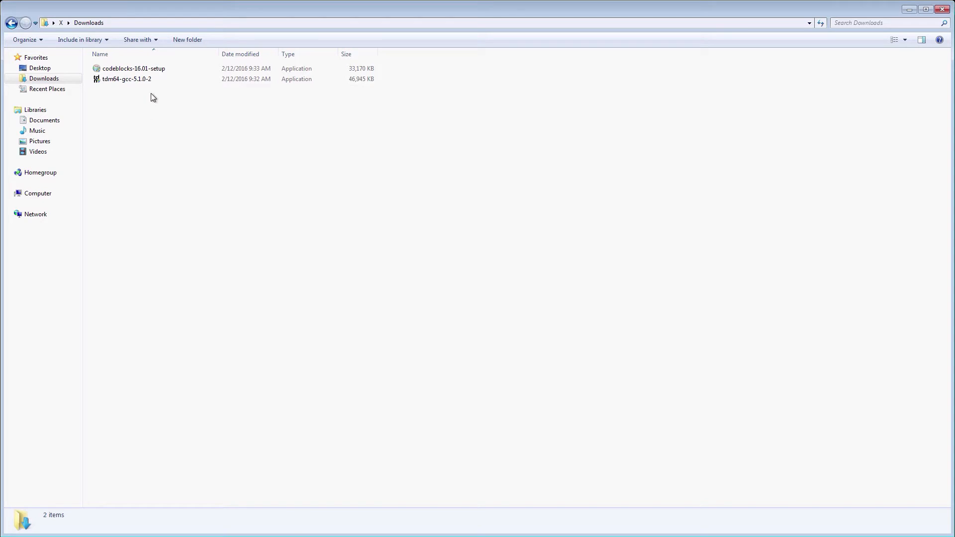
click(126, 79)
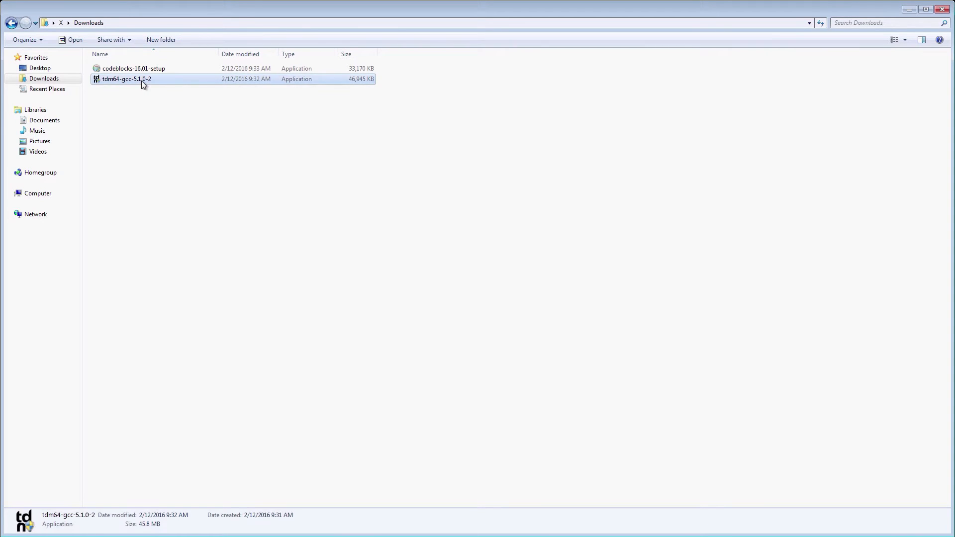
double_click(126, 79)
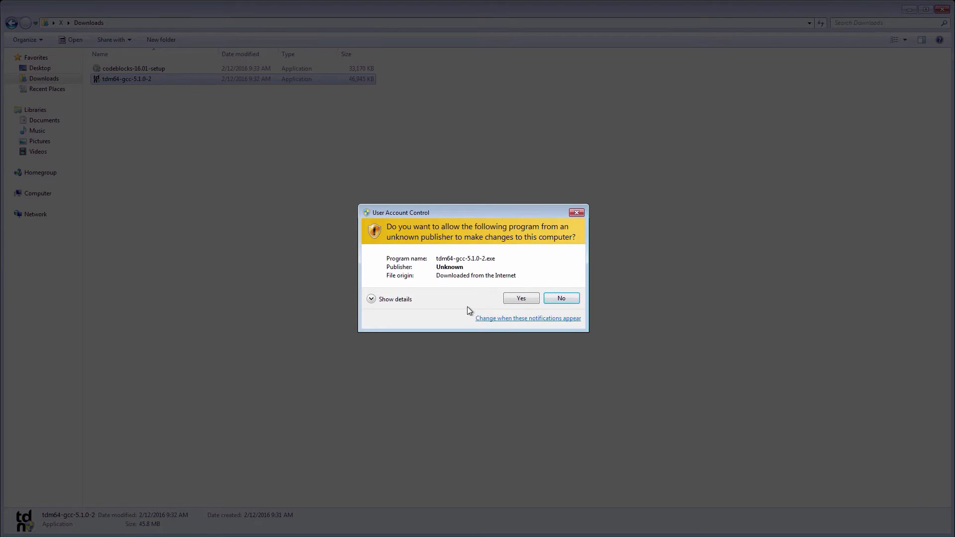
mouse_move(542, 290)
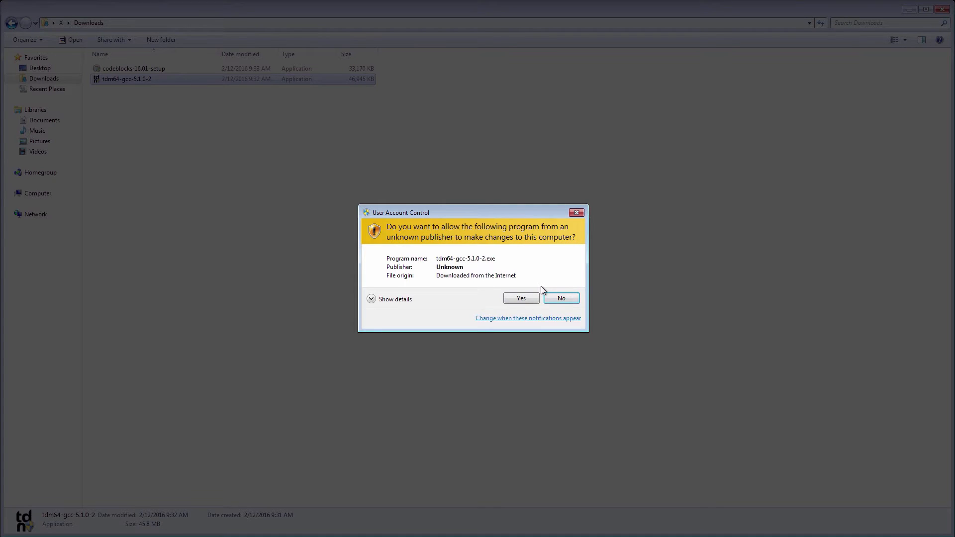
Allow TDM-GCC Setup, install the MinGW-w64/TDM64 edition from the default mirror, and finish.
click(519, 298)
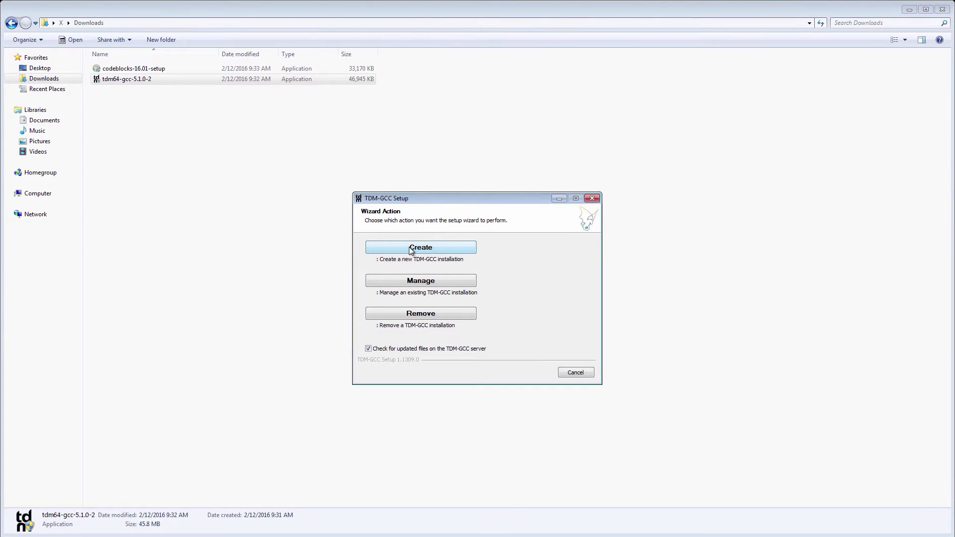
click(420, 247)
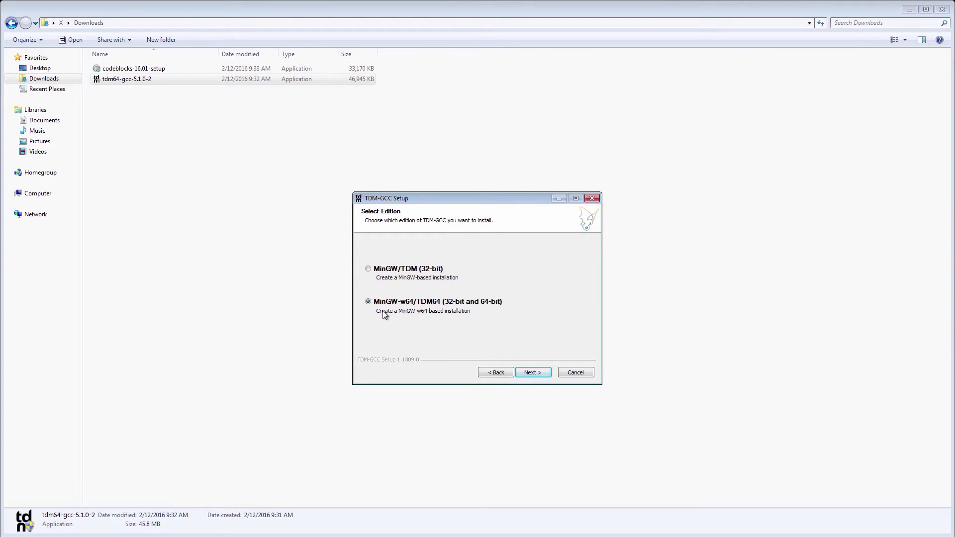
mouse_move(482, 357)
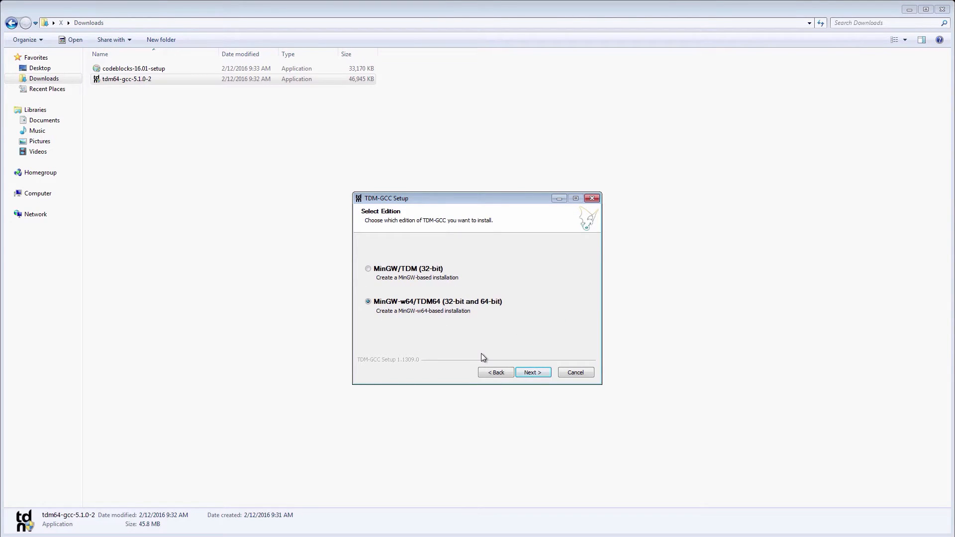
mouse_move(533, 372)
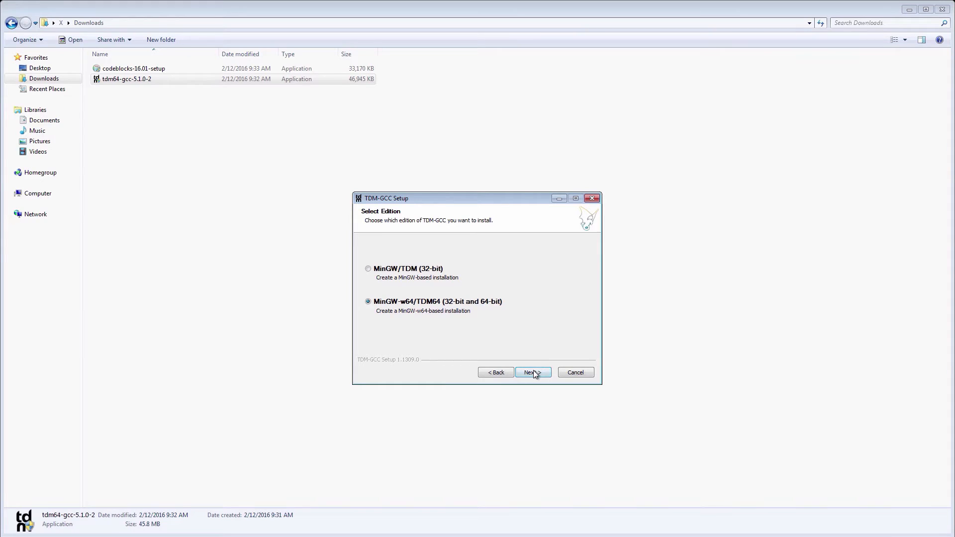
click(532, 372)
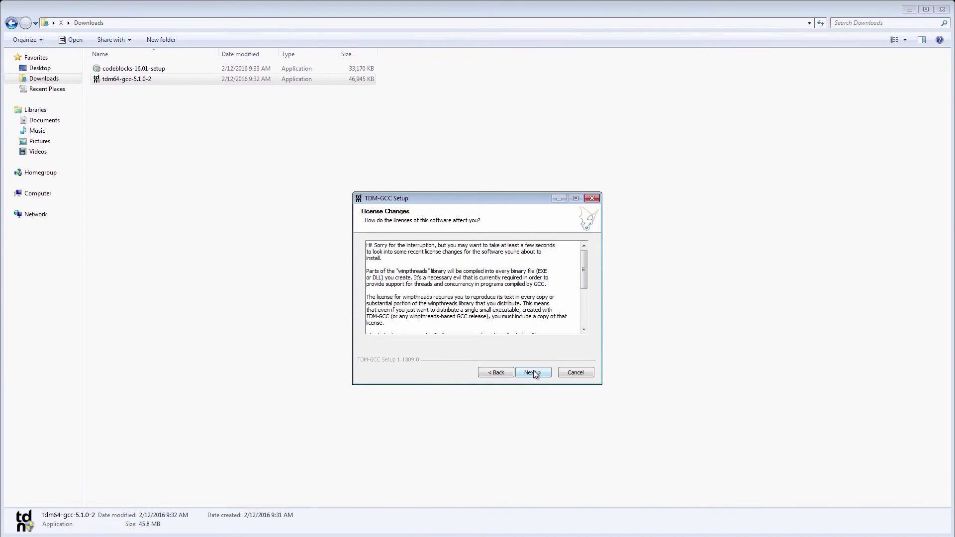
click(532, 372)
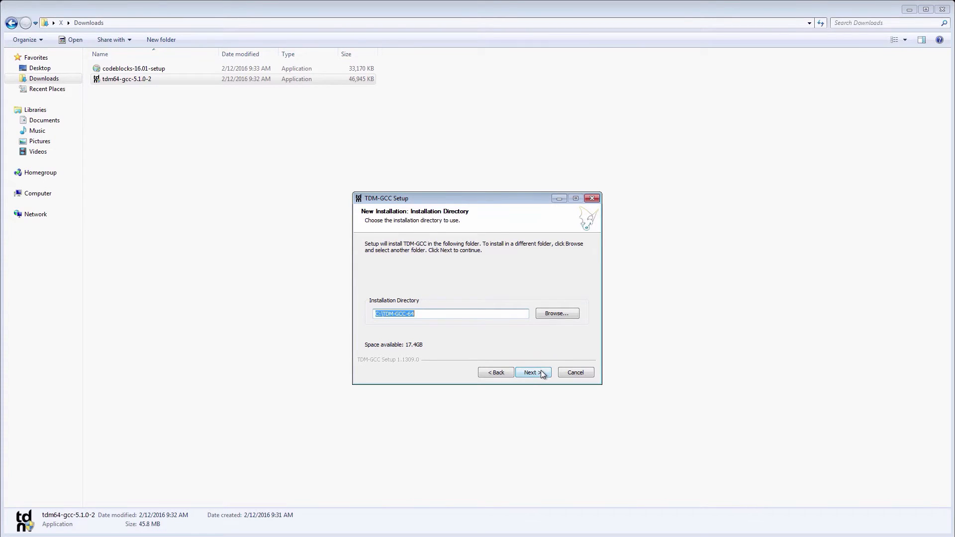
click(532, 372)
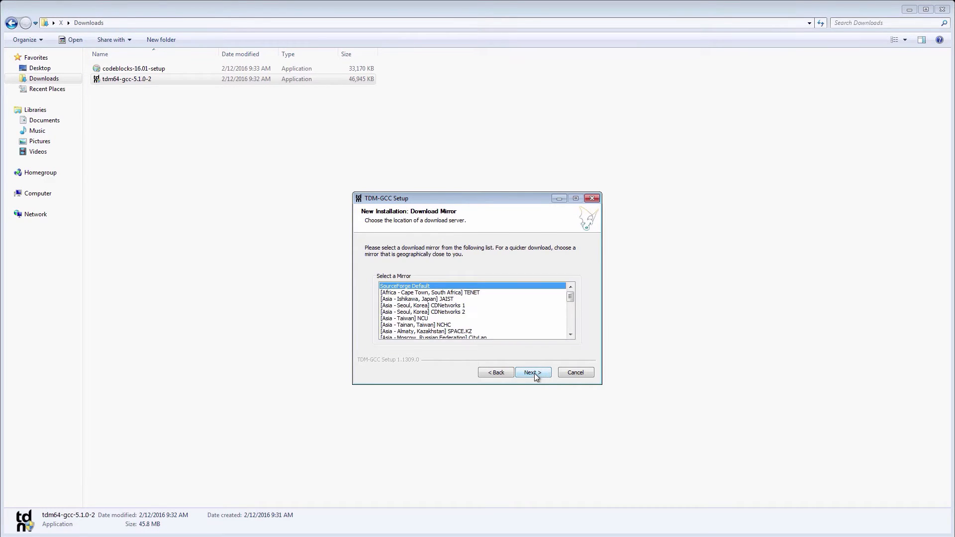
click(532, 372)
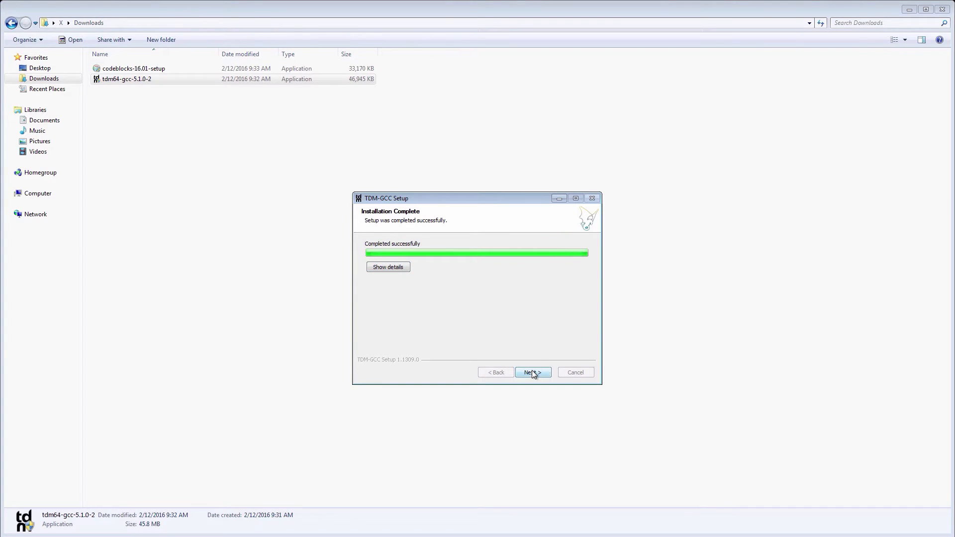
click(533, 373)
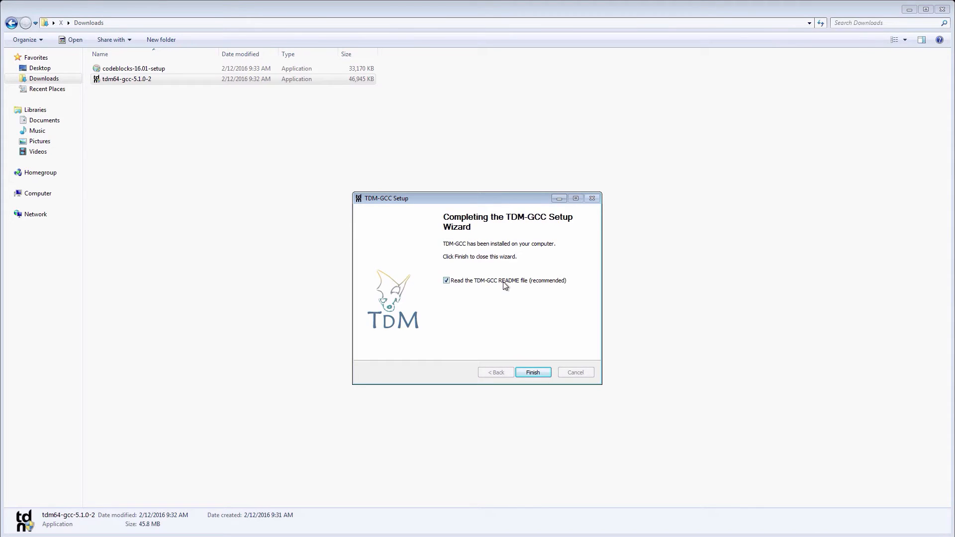
click(532, 372)
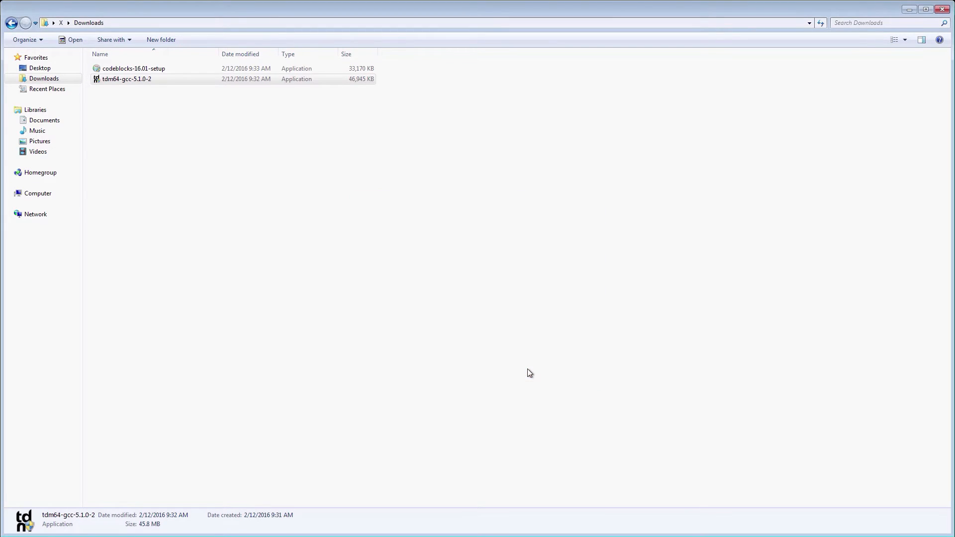
mouse_move(526, 373)
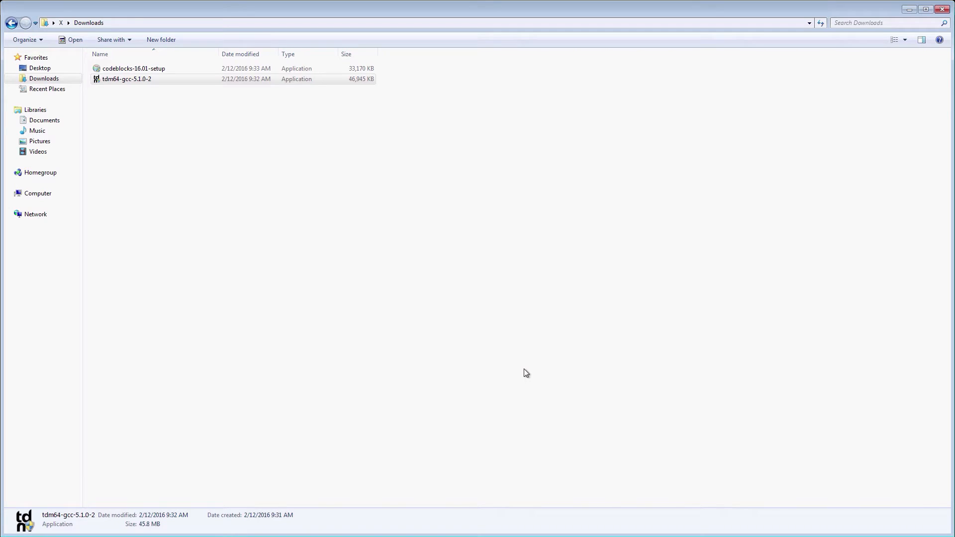
Launch cmd.exe via Win+R.
key(Win+r)
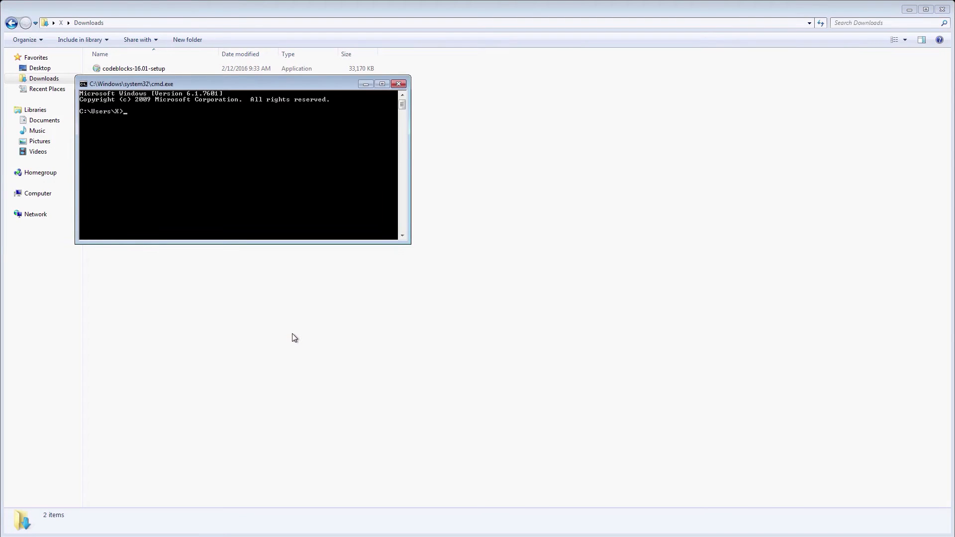
mouse_move(285, 125)
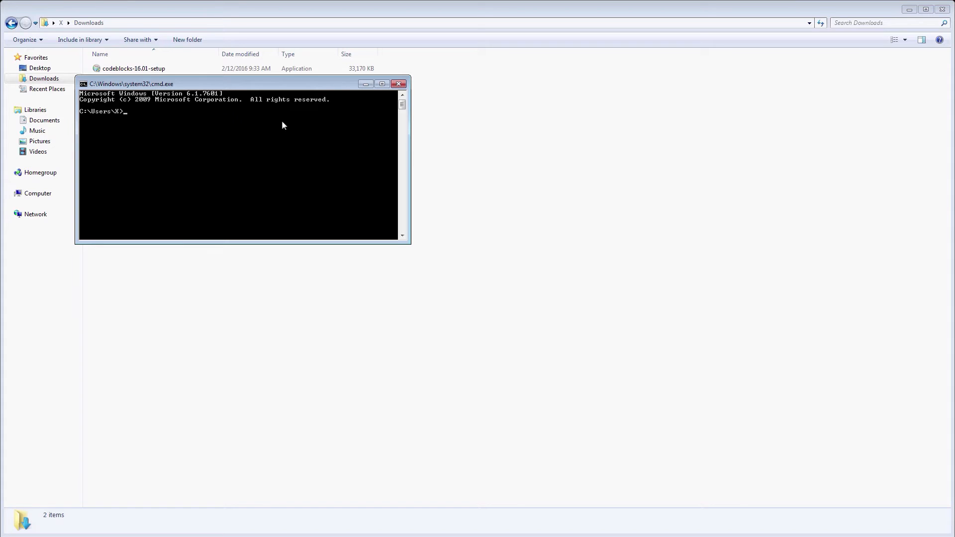
Run gcc --version, which reports gcc (tdm64-1) 5.1.0.
text(g)
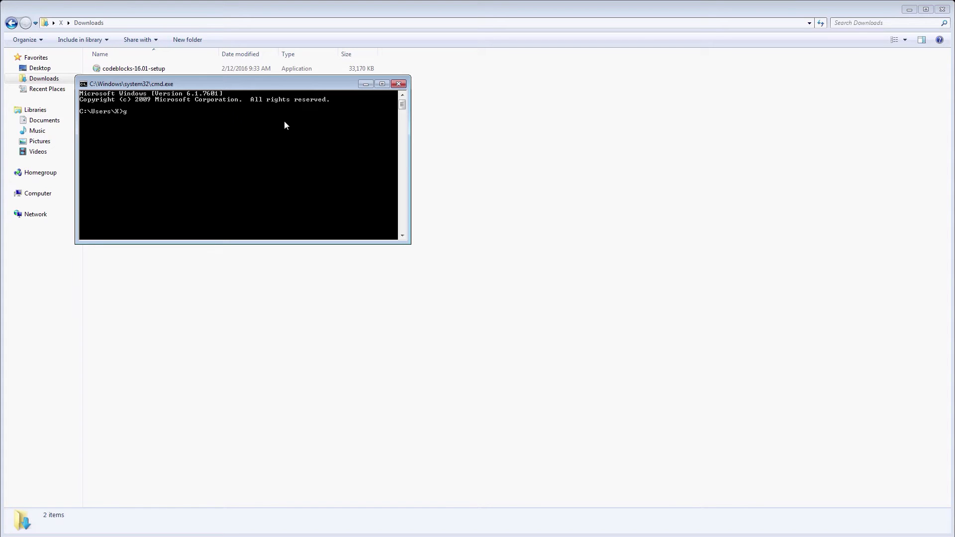
text(cc --)
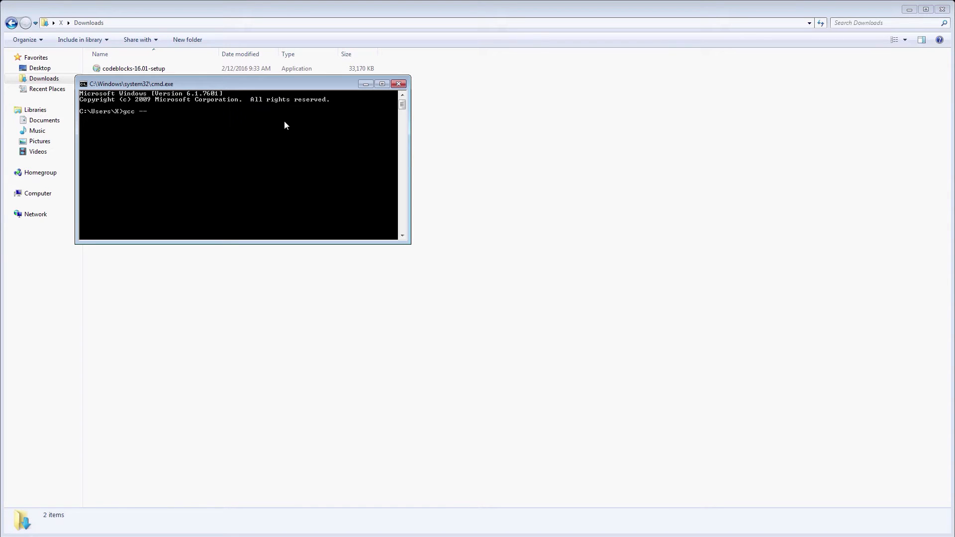
text(version)
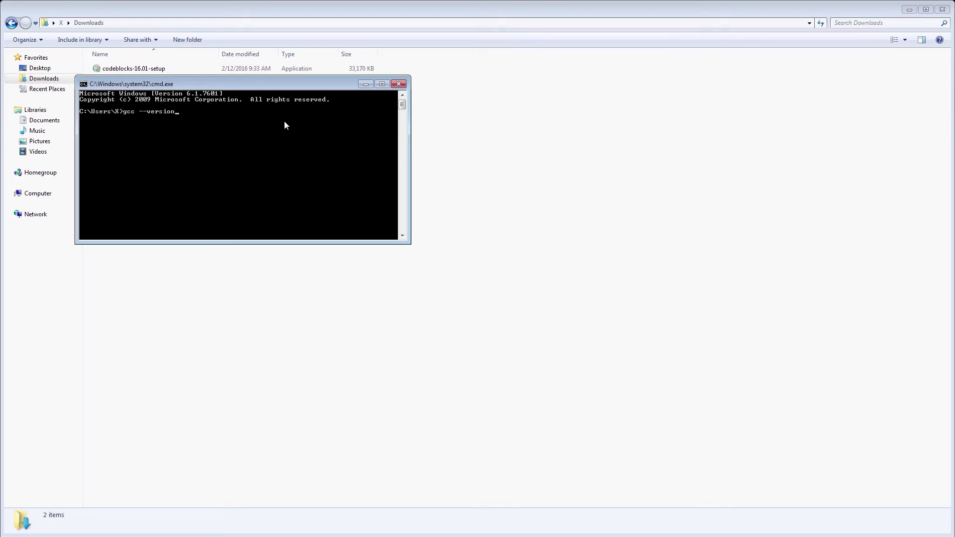
key(Return)
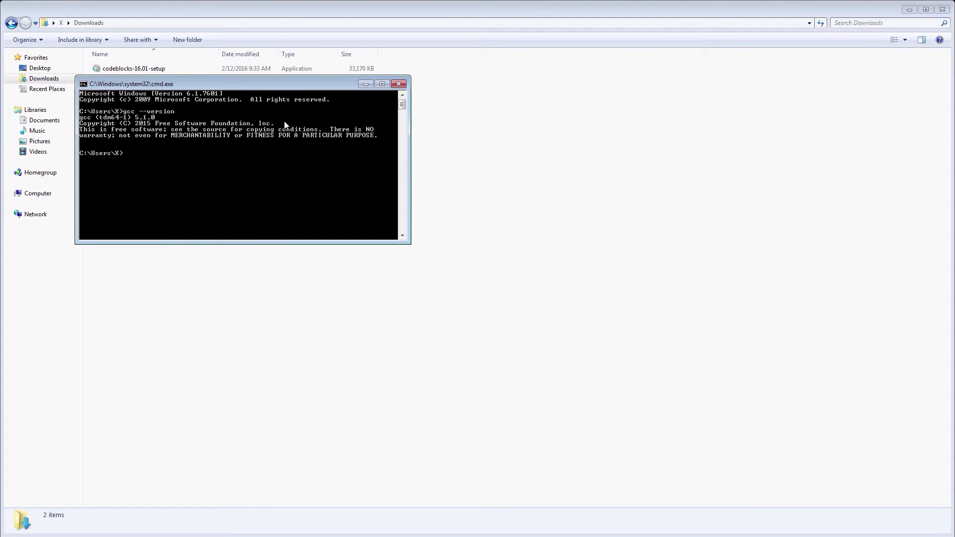
mouse_move(129, 123)
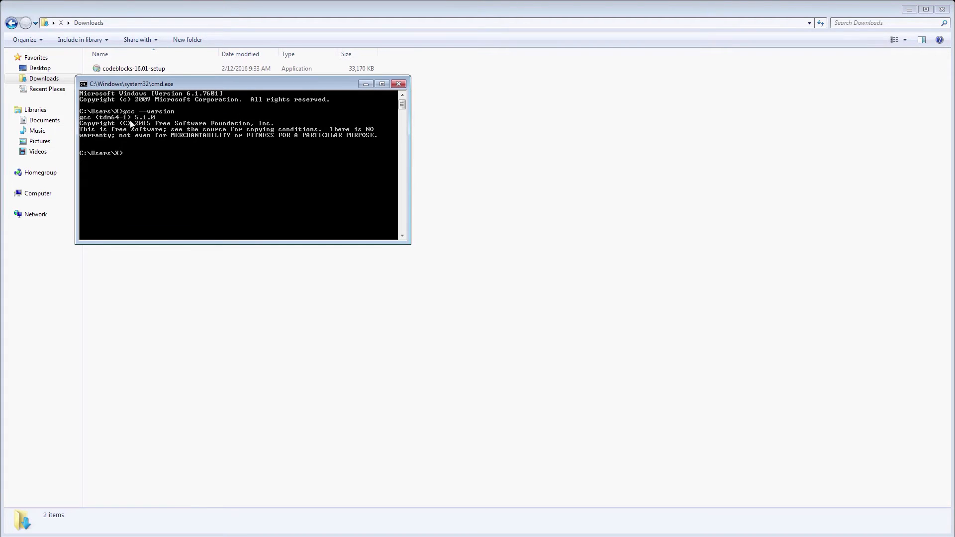
mouse_move(373, 154)
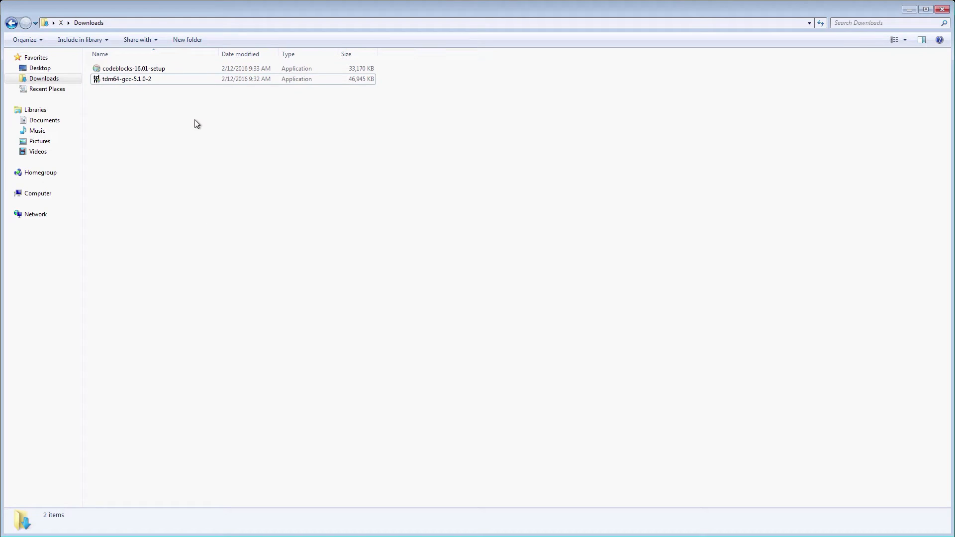
mouse_move(134, 69)
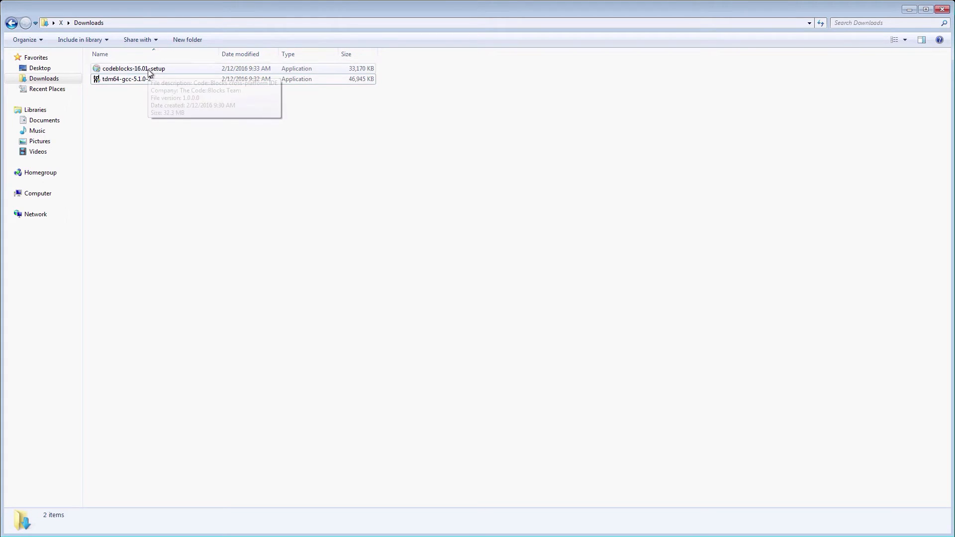
Run codeblocks-16.01-setup from Downloads and answer Yes to User Account Control.
double_click(132, 68)
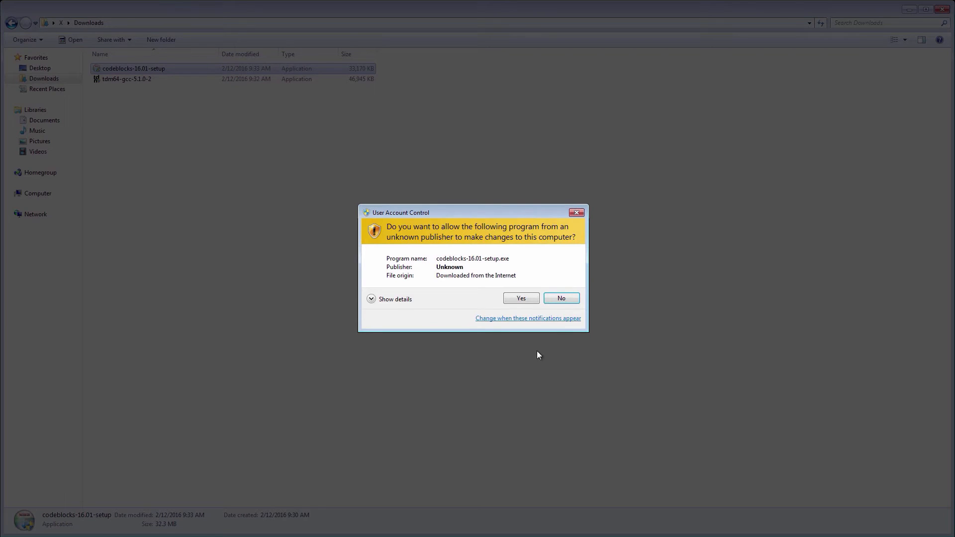
click(521, 298)
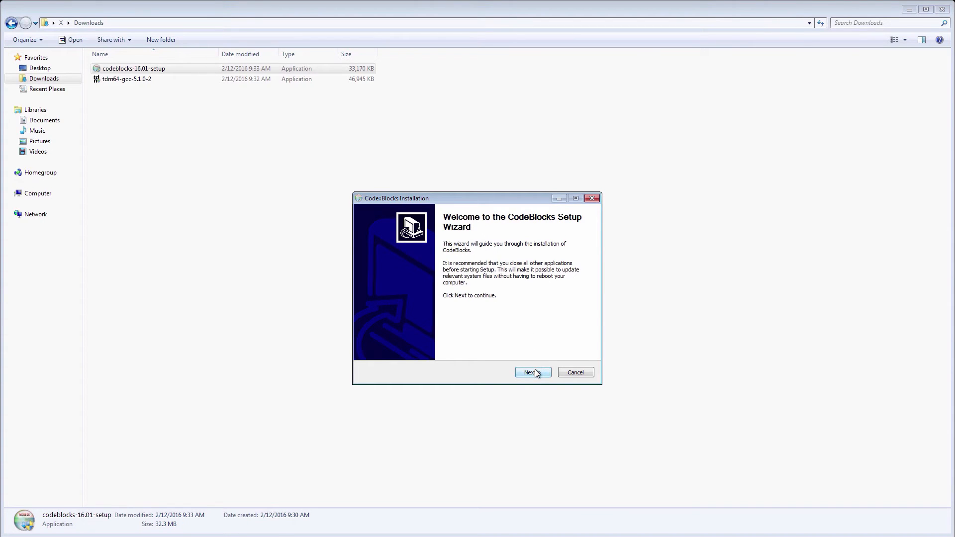
Accept the license and install the Full component set into C:\Program Files (x86)\CodeBlocks.
click(531, 372)
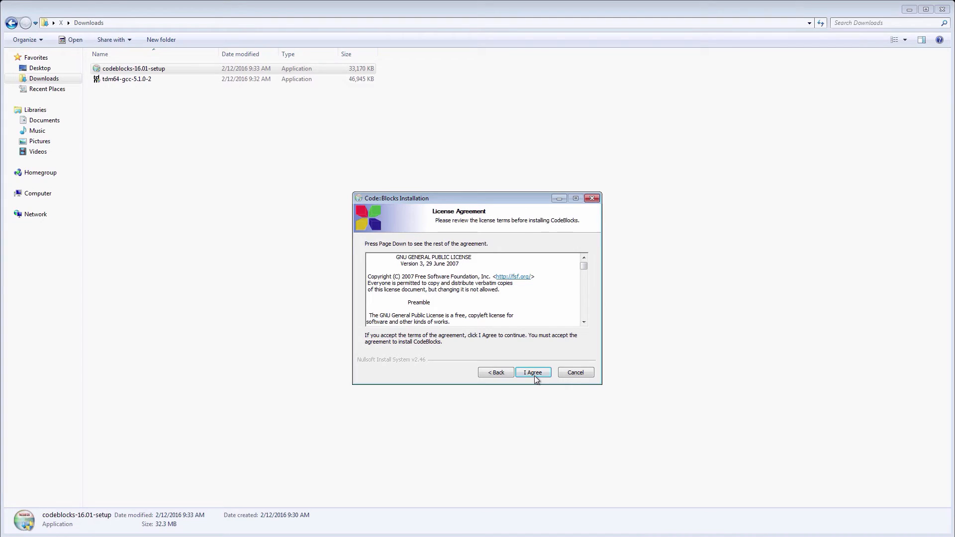
click(532, 372)
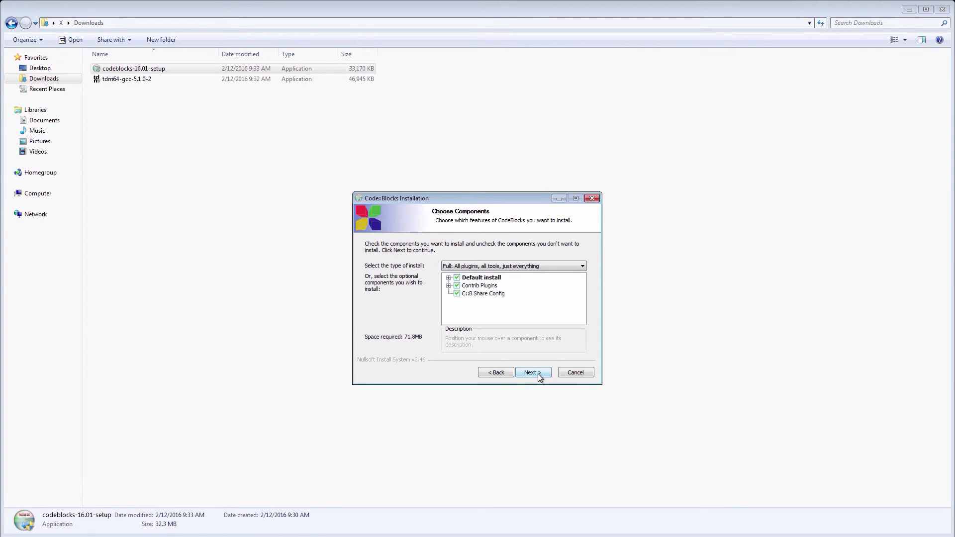
click(532, 372)
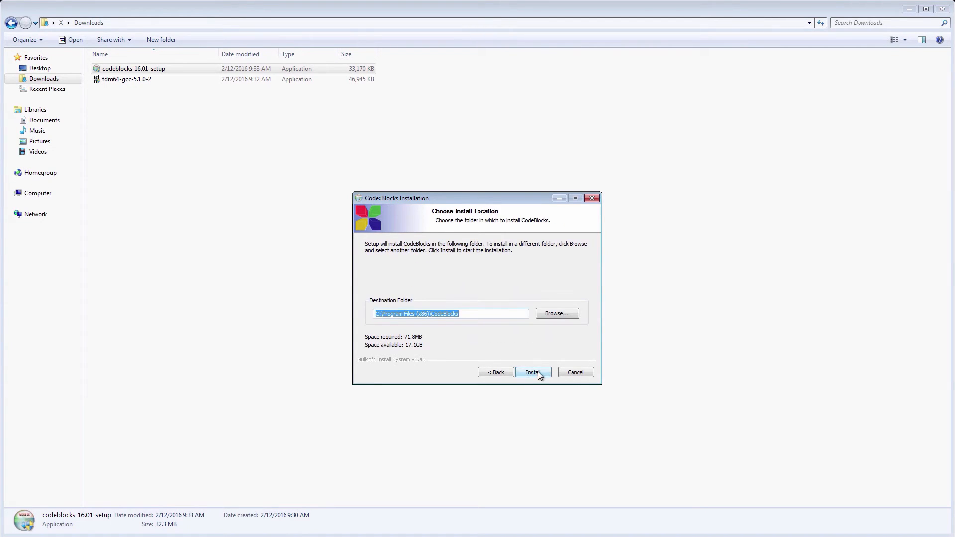
click(532, 372)
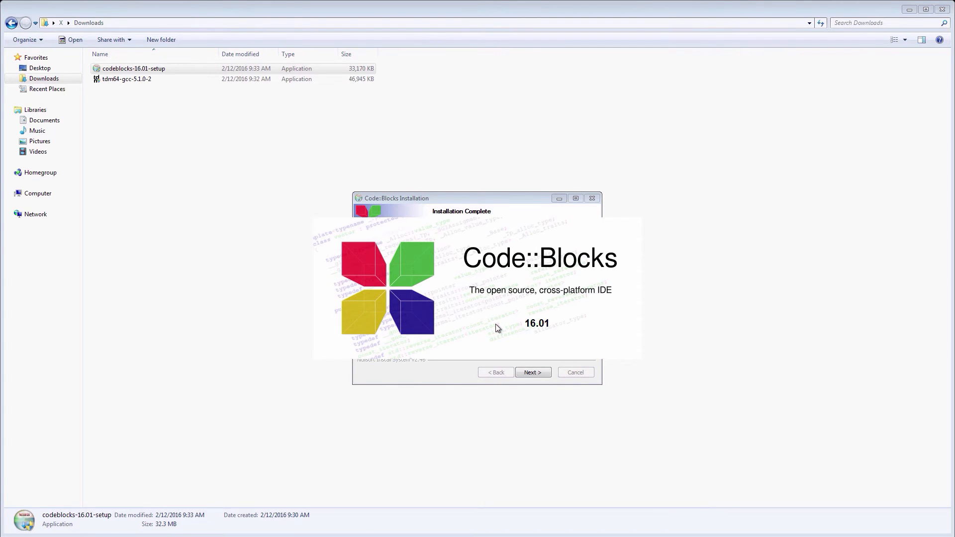
Confirm GNU GCC Compiler in auto-detection and choose 'No, leave everything as it is'.
click(532, 373)
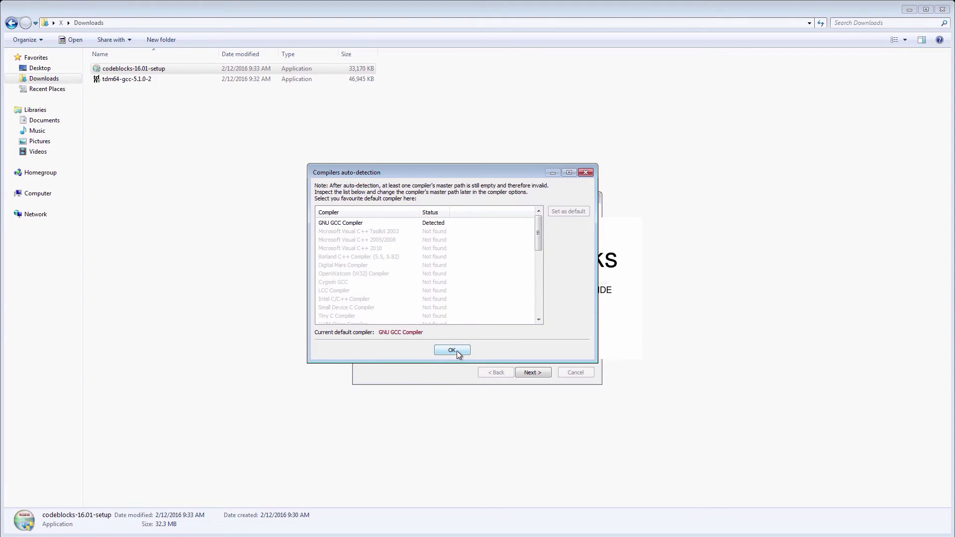
mouse_move(345, 227)
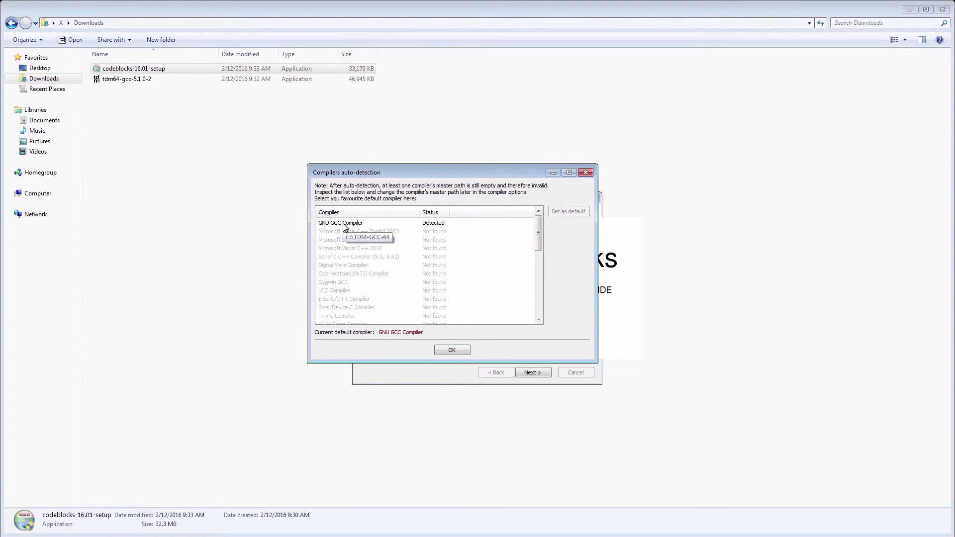
click(340, 222)
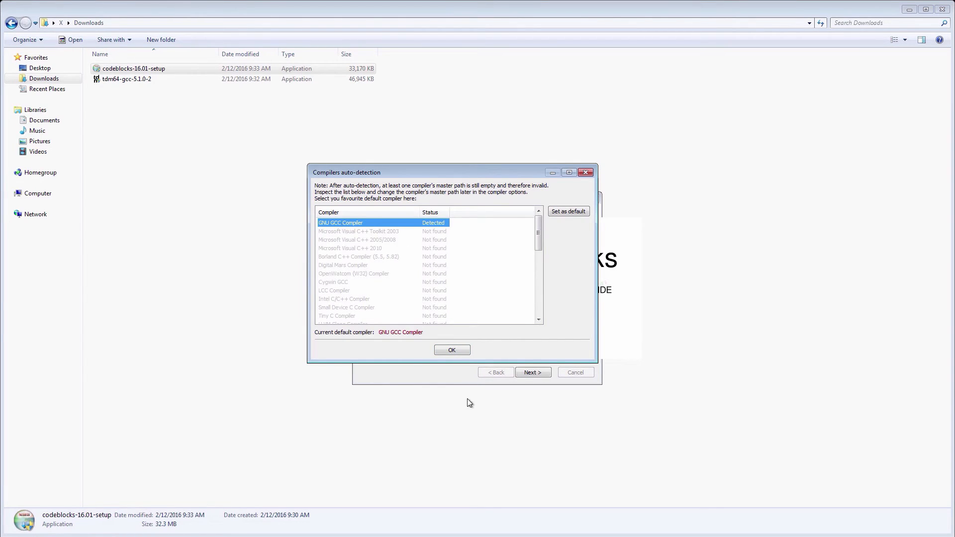
click(451, 349)
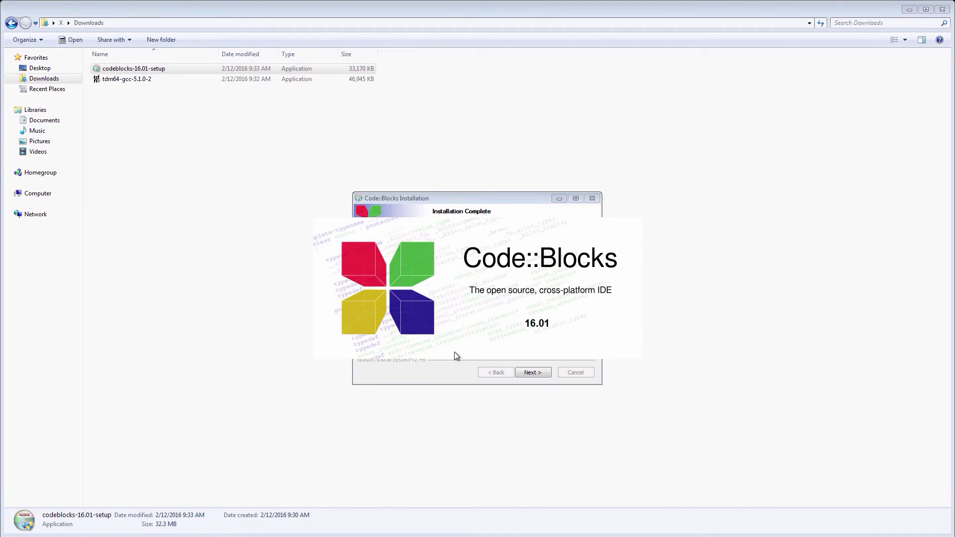
click(533, 372)
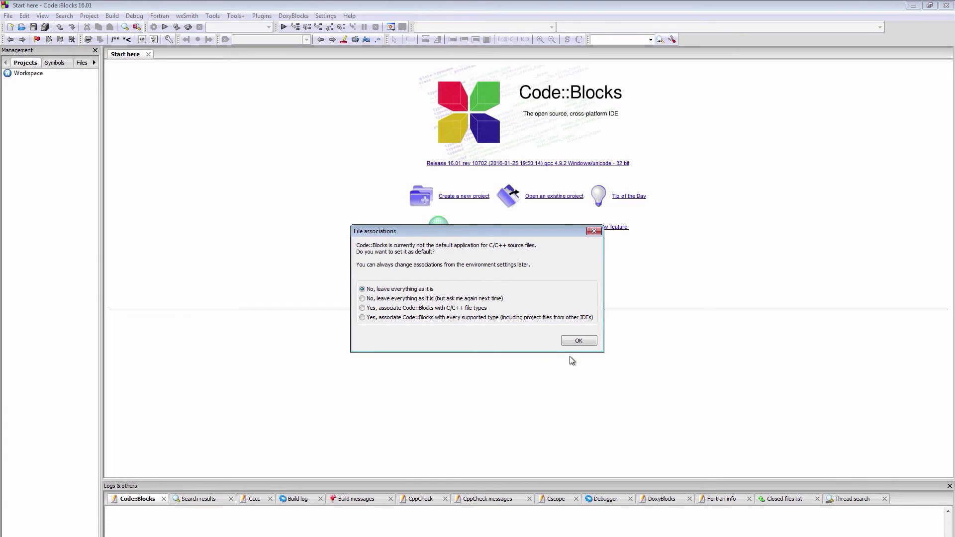
click(578, 340)
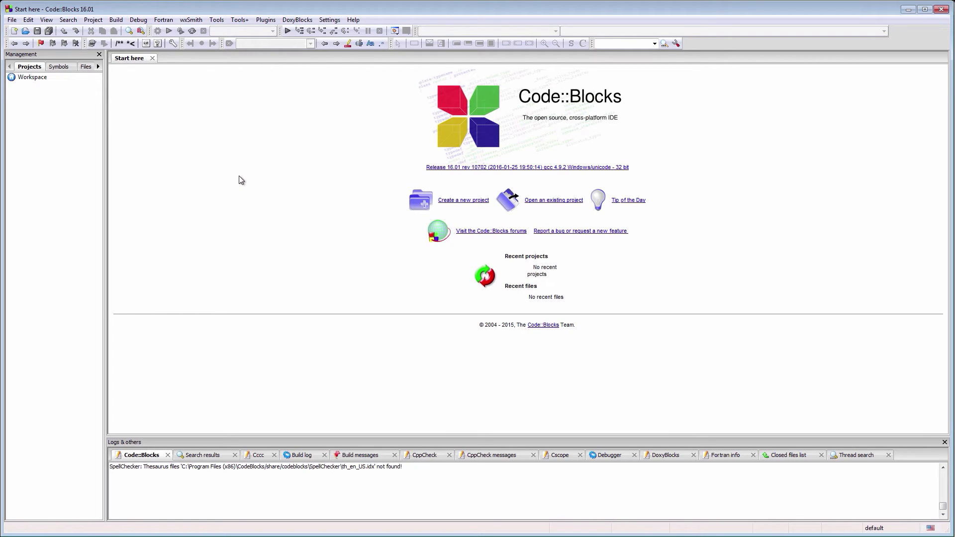
mouse_move(228, 179)
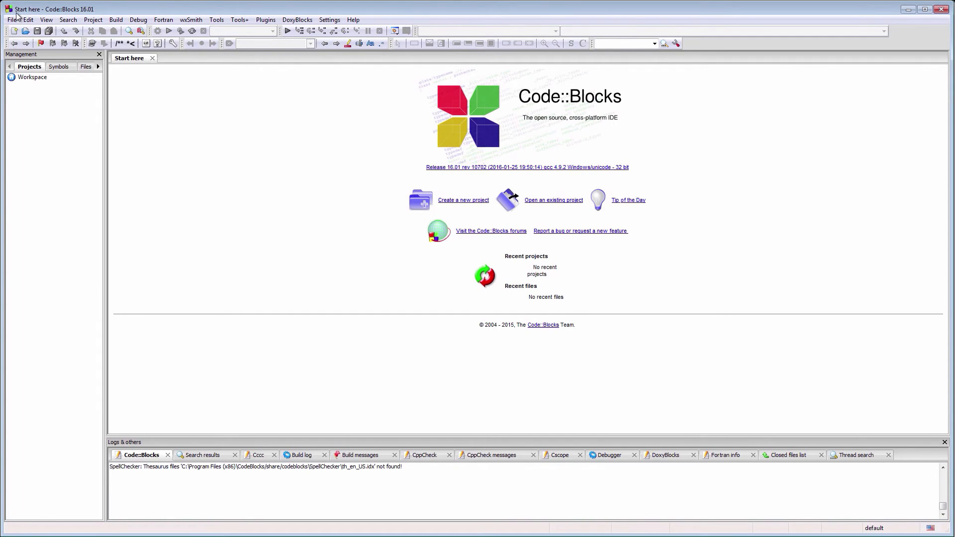
Pick the Console application template and choose C++ as the project language.
click(464, 200)
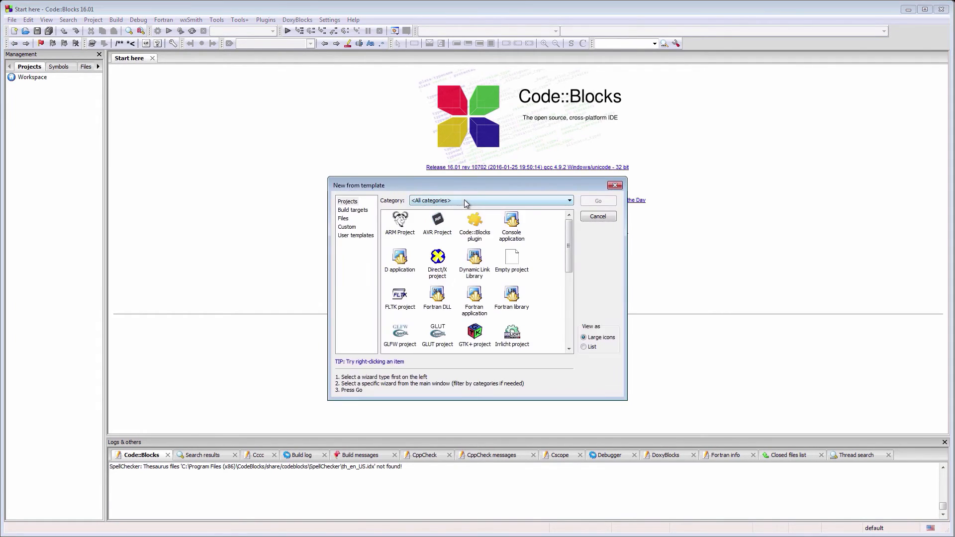
mouse_move(515, 207)
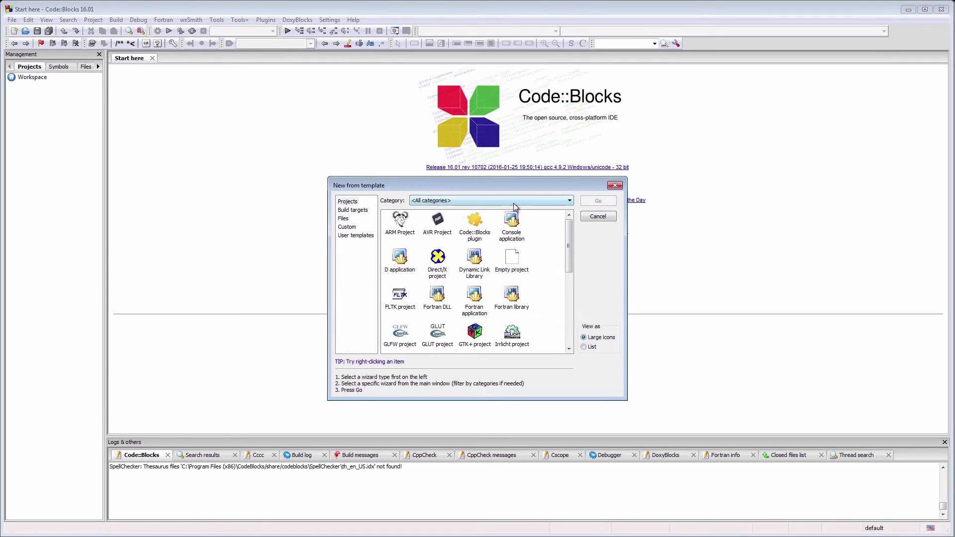
click(568, 201)
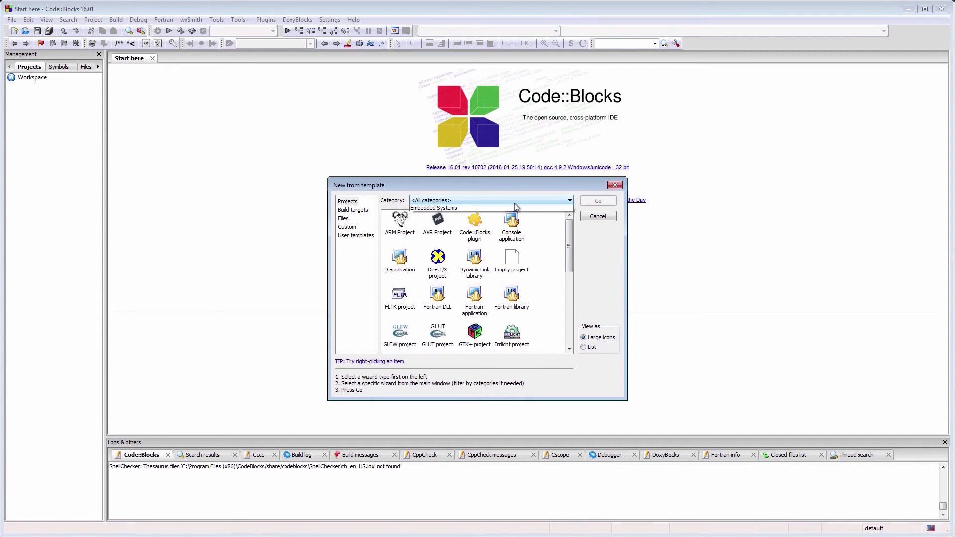
click(568, 200)
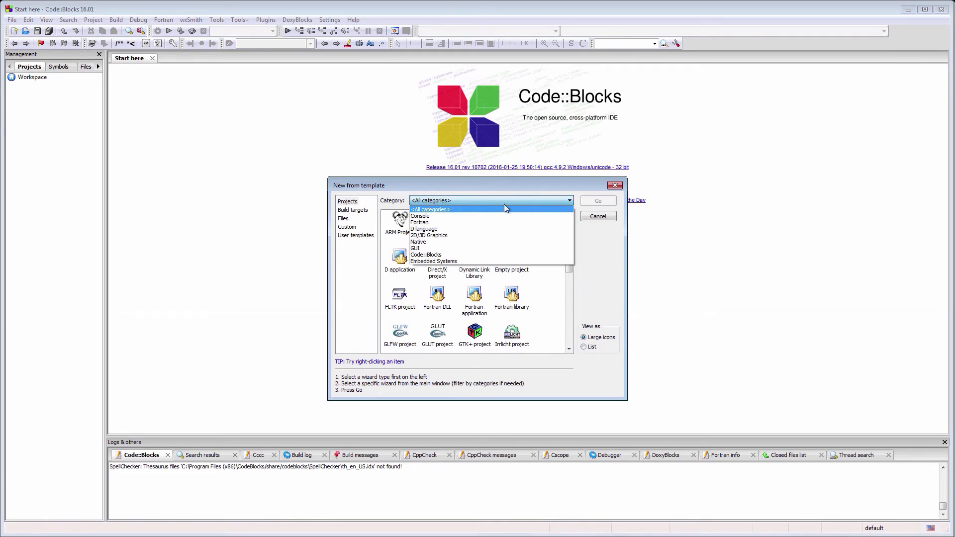
click(419, 215)
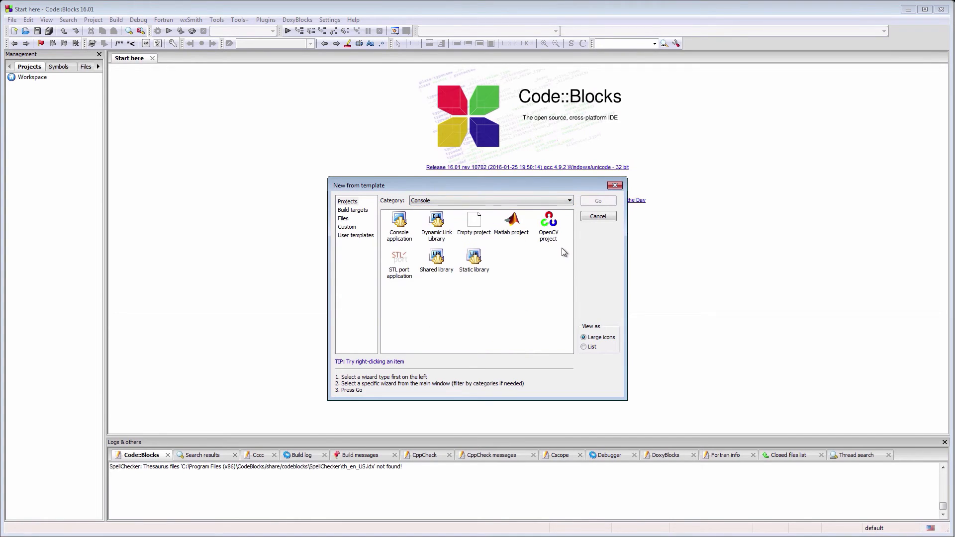
click(399, 224)
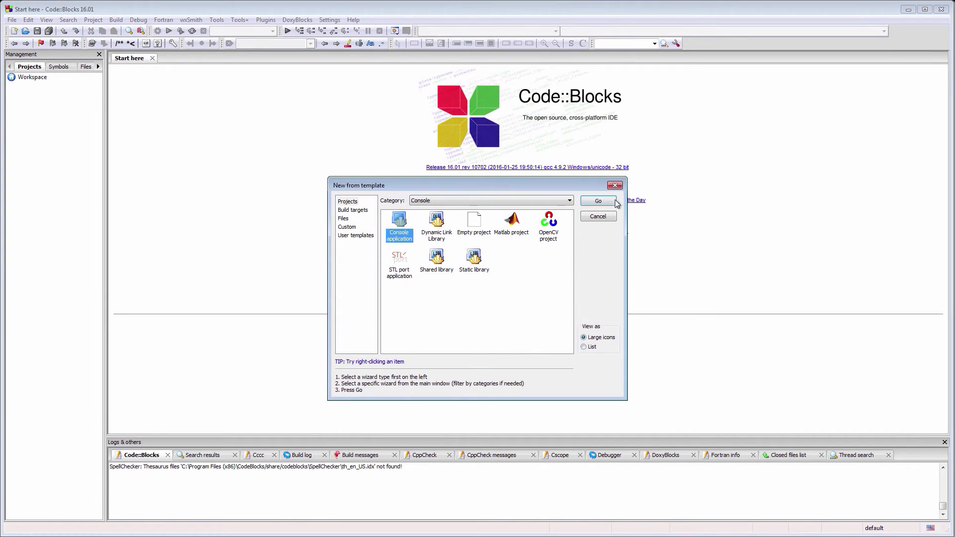
click(597, 217)
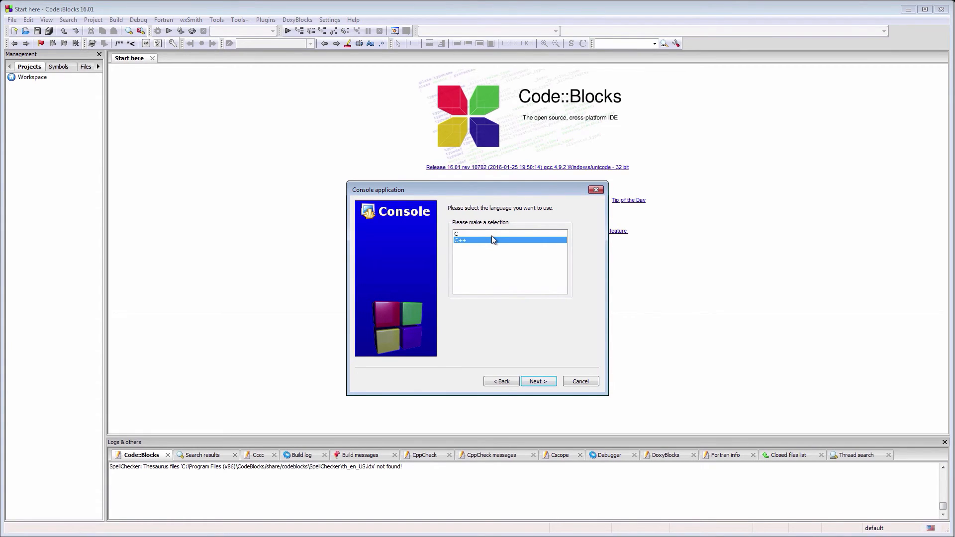
mouse_move(513, 379)
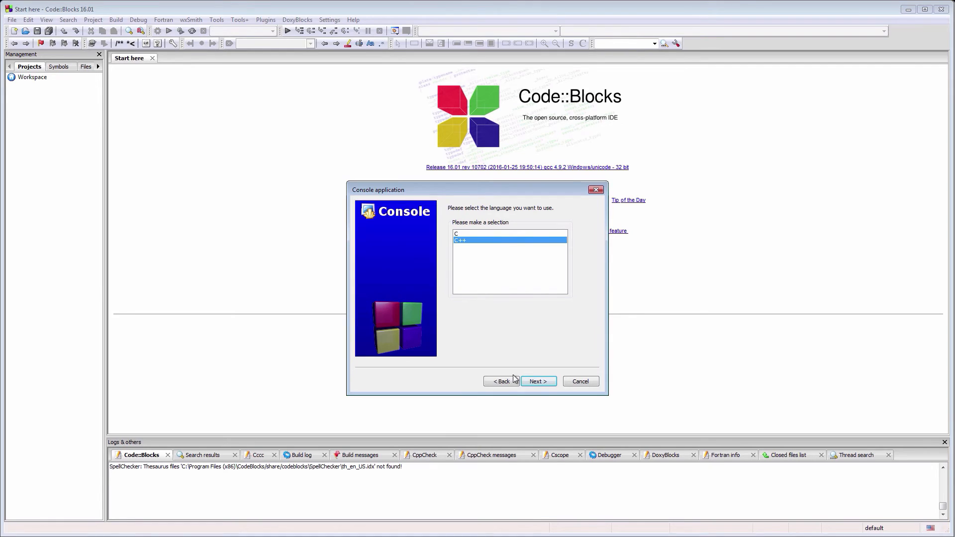
click(537, 381)
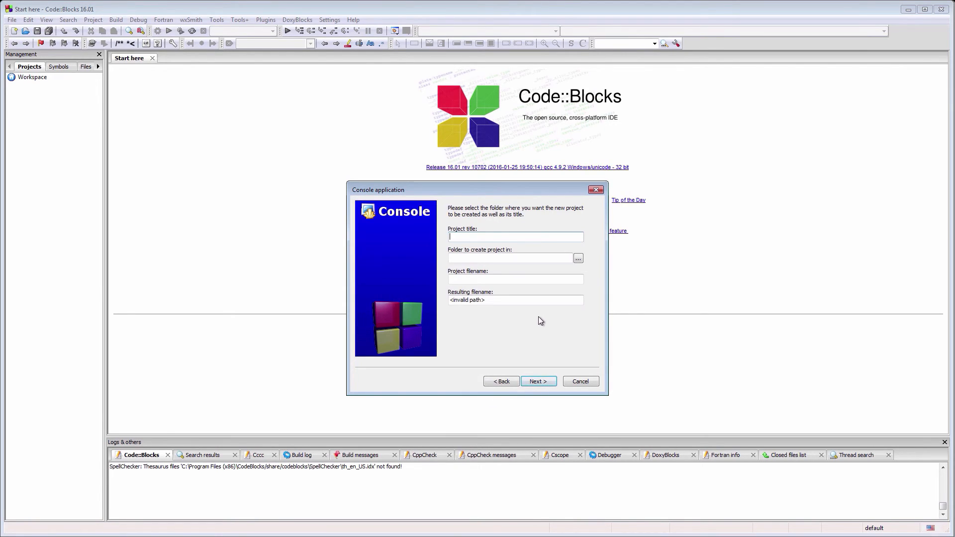
Enter 'Test' as the project title and create a new Dev folder on C:.
text(Test)
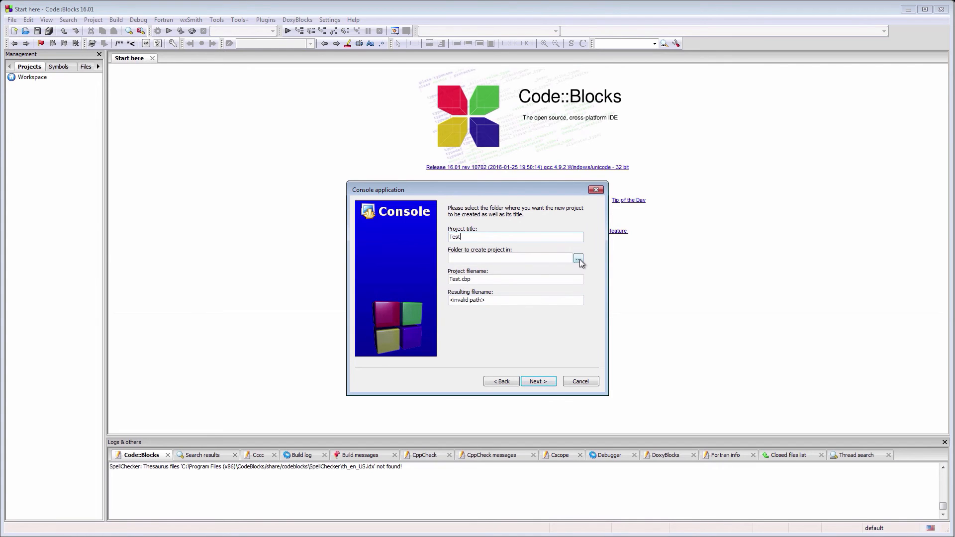
click(577, 258)
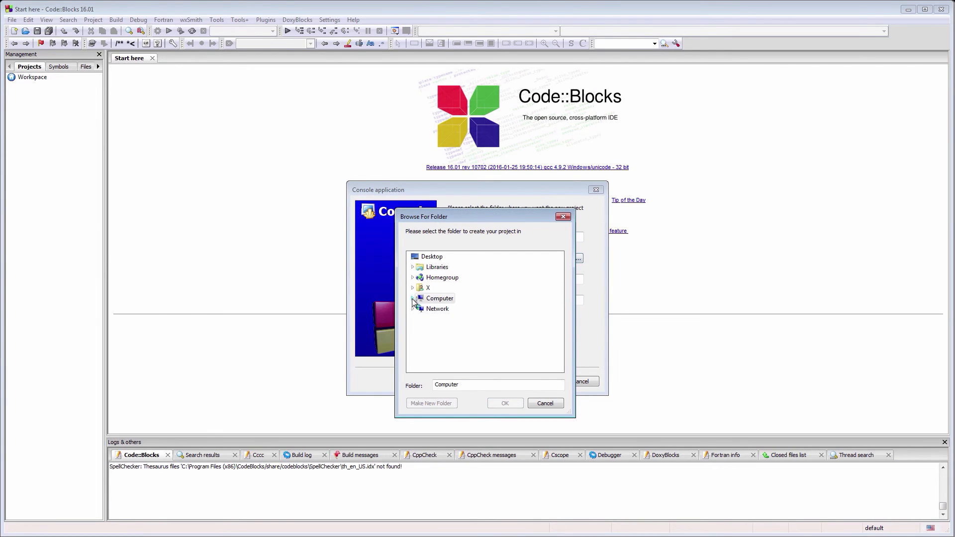
click(413, 298)
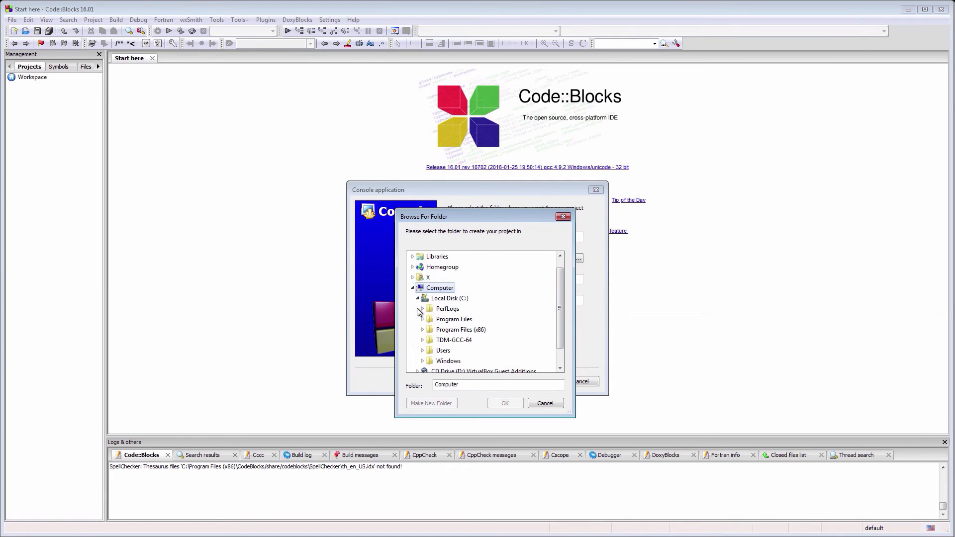
click(449, 298)
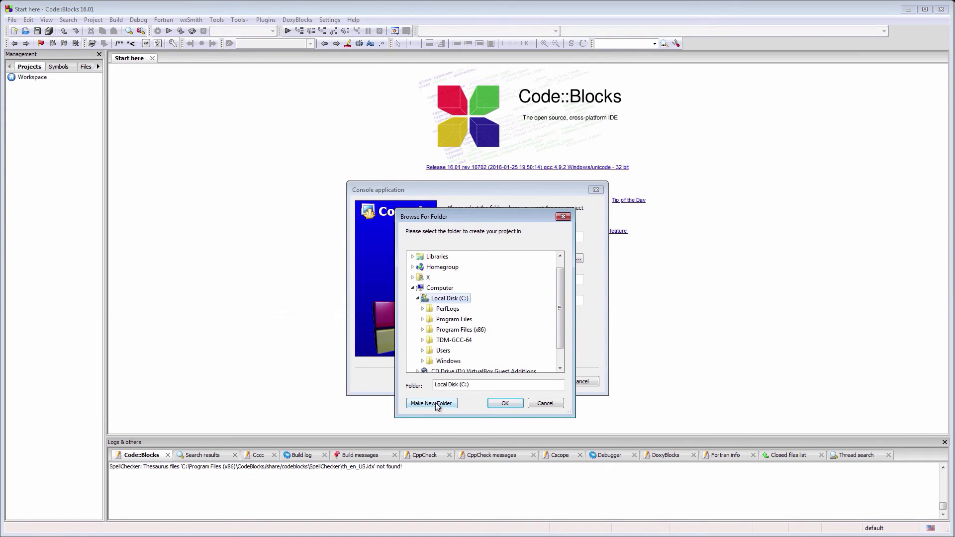
click(432, 403)
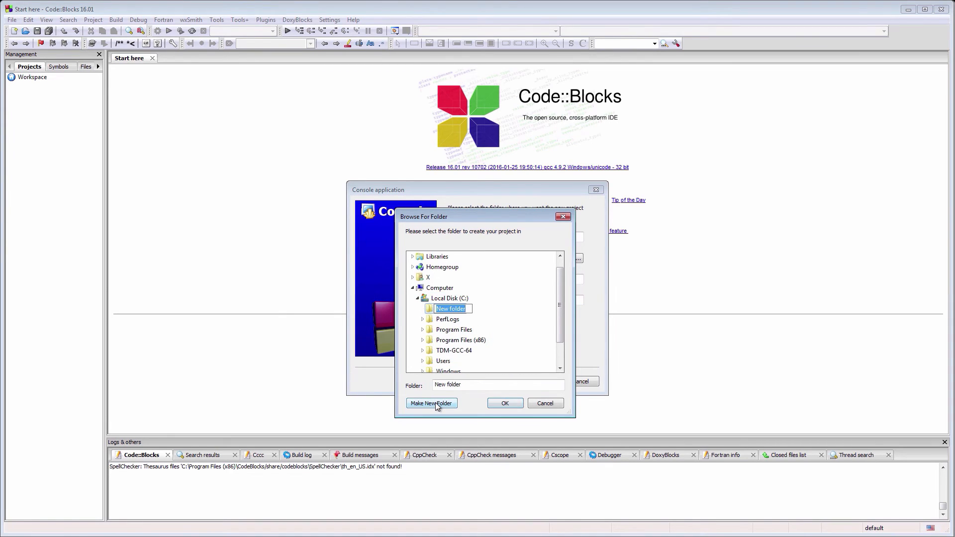
text(W)
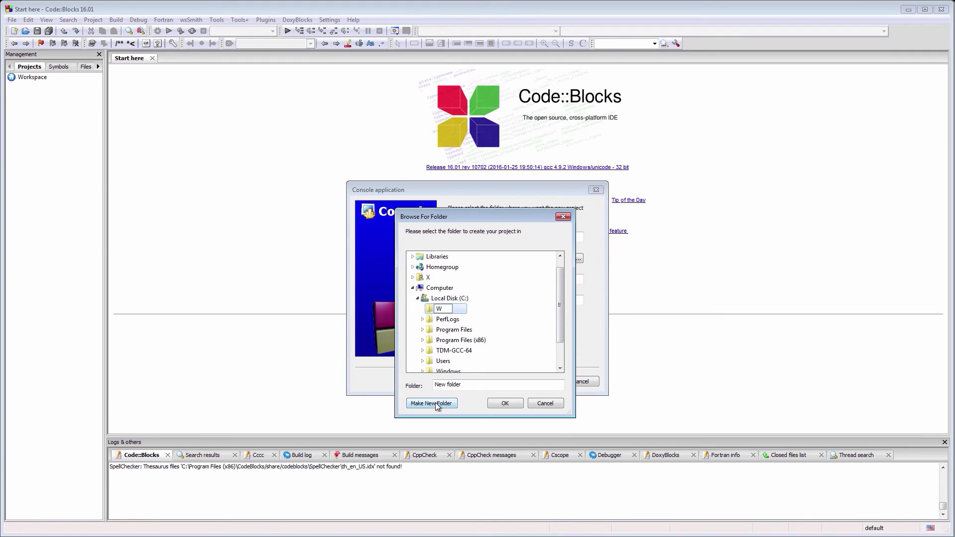
text(Dev)
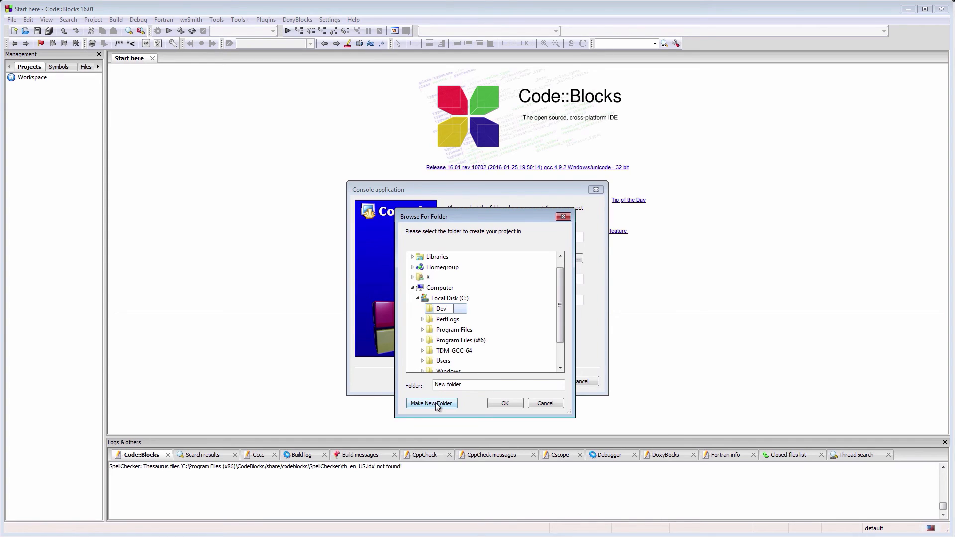
mouse_move(505, 404)
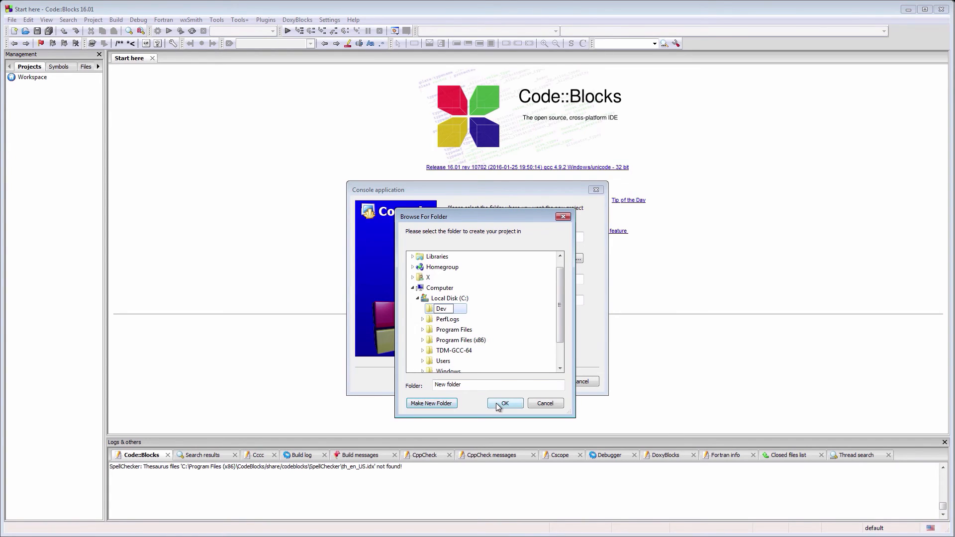
click(504, 404)
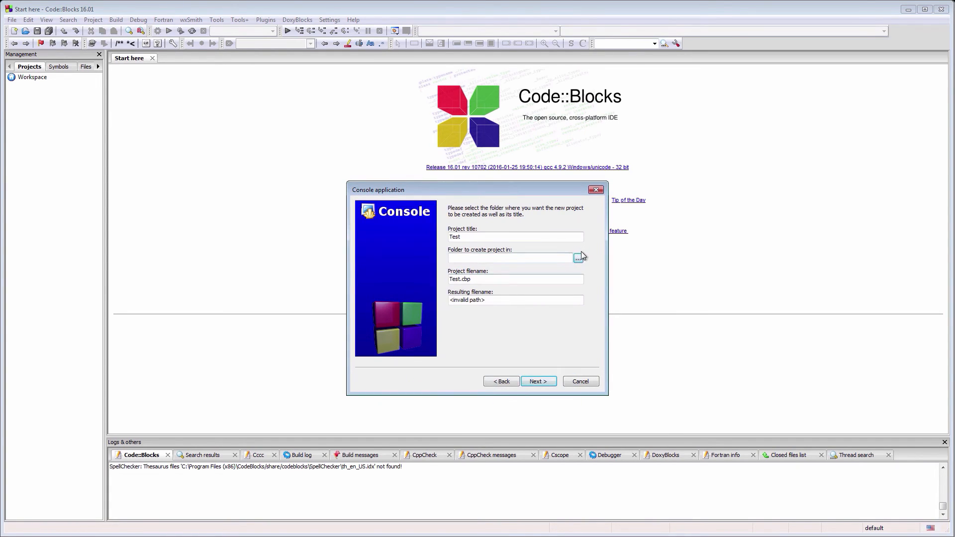
Select C:\Dev as the folder to create the project in.
click(577, 258)
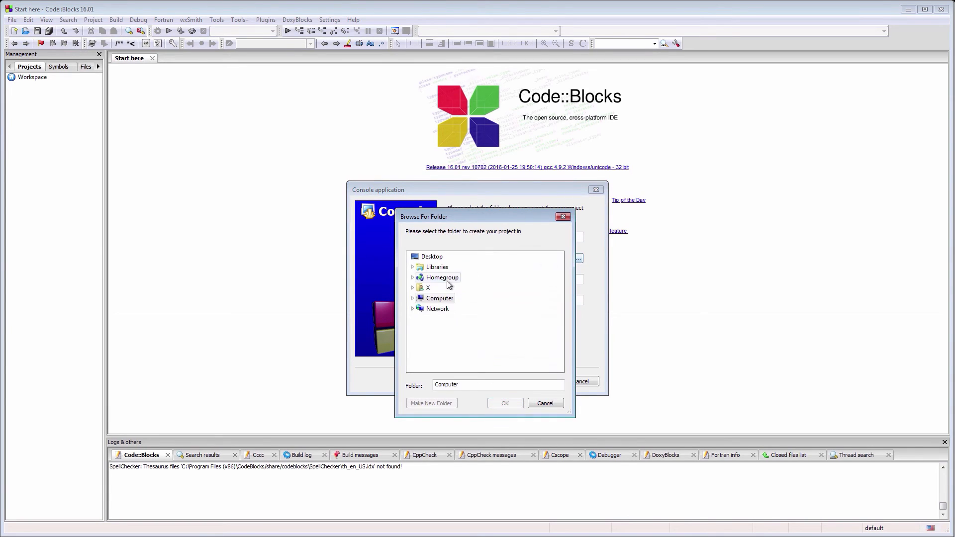
click(413, 298)
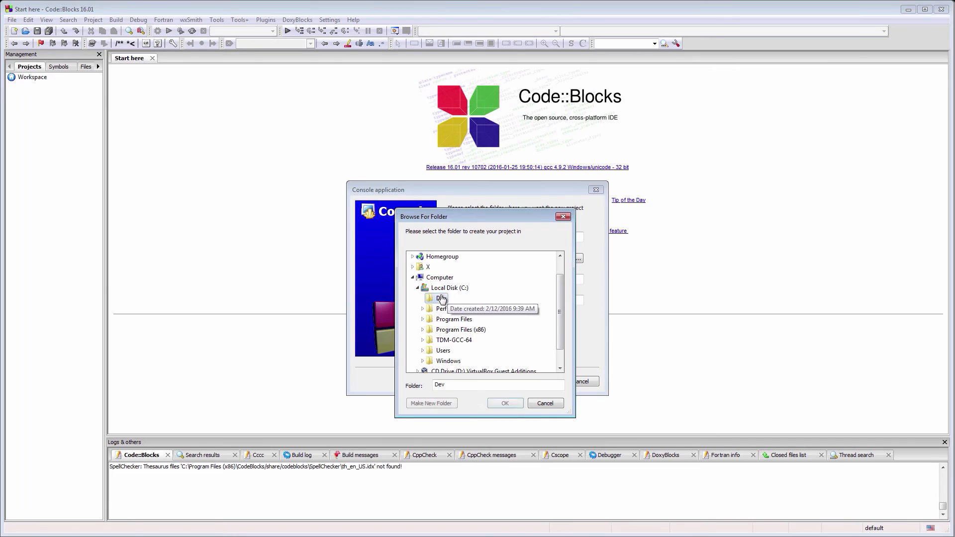
click(505, 402)
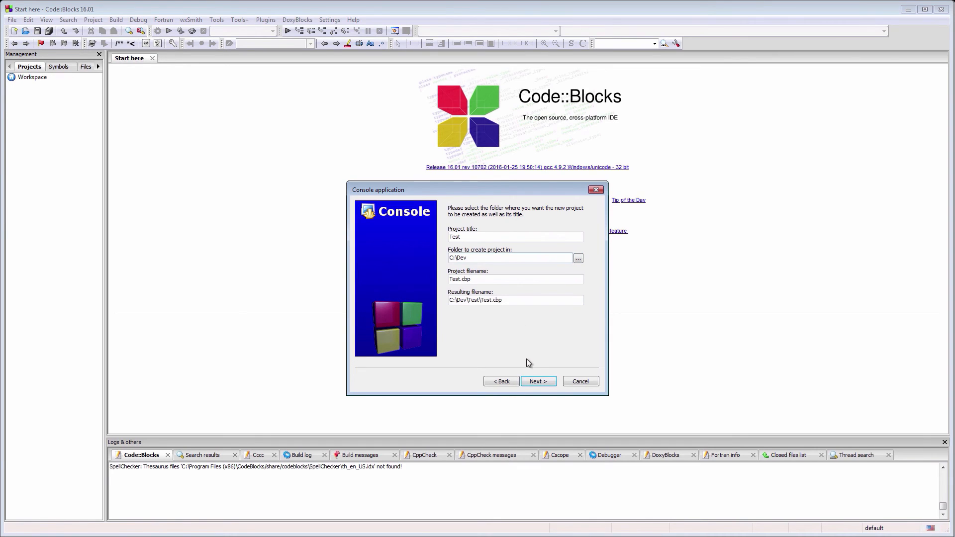
Finish the wizard with GNU GCC Compiler and open Sources > main.cpp in the editor.
click(538, 380)
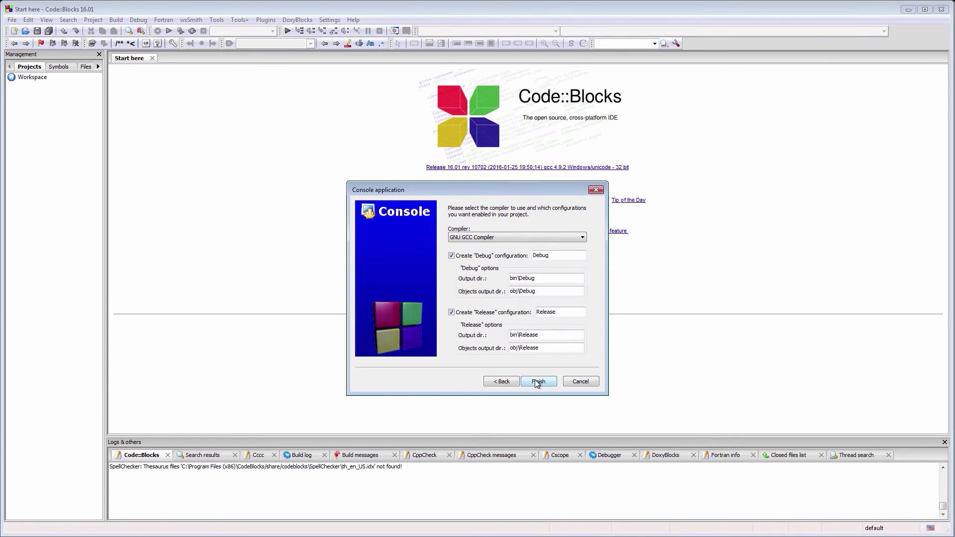
click(537, 381)
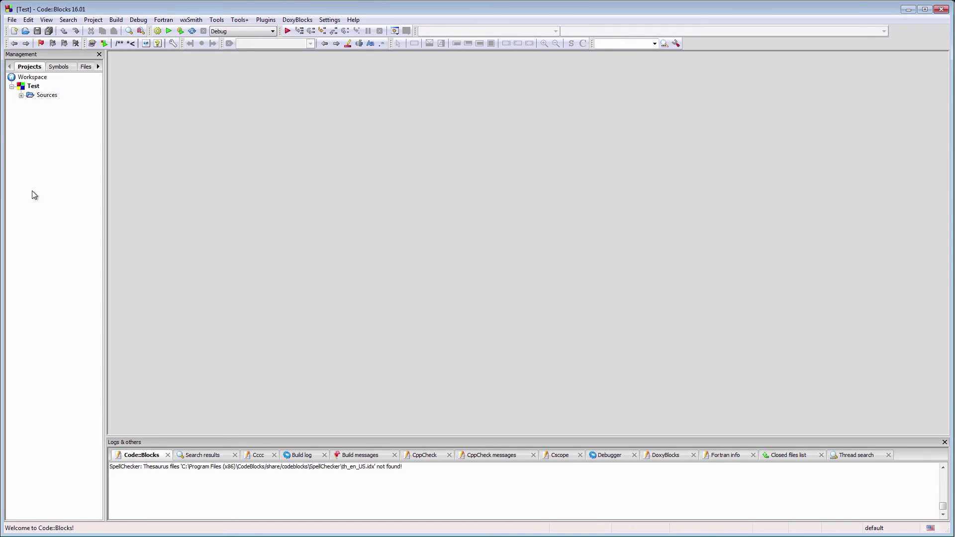
click(21, 95)
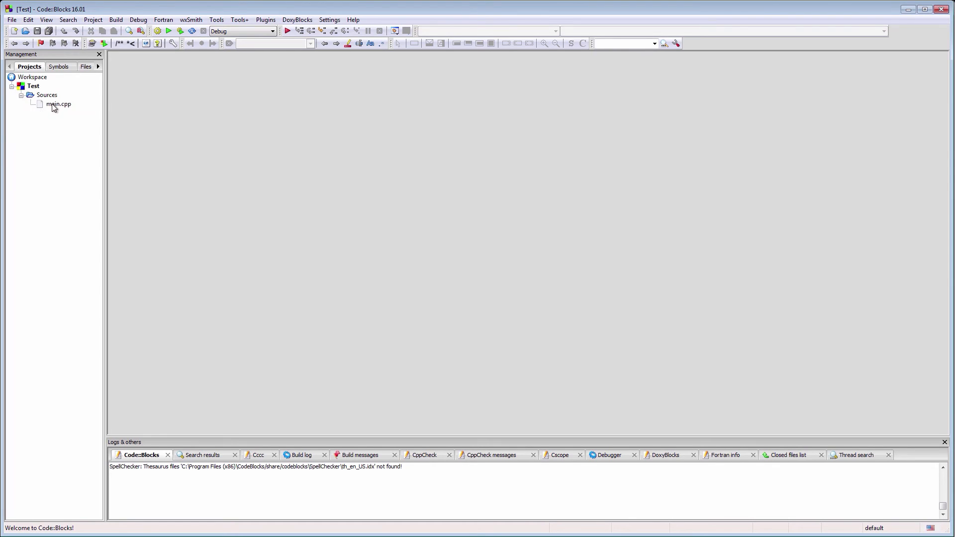
double_click(59, 104)
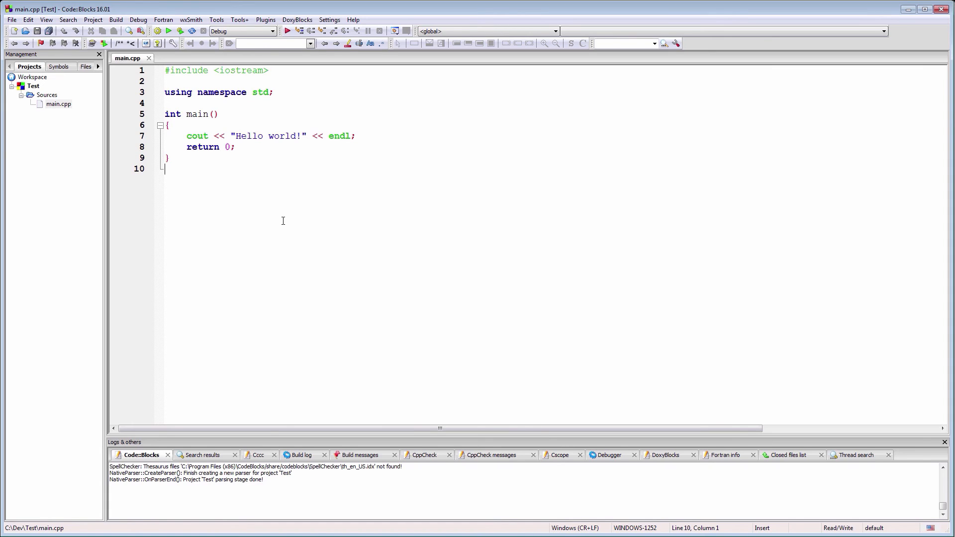
mouse_move(222, 118)
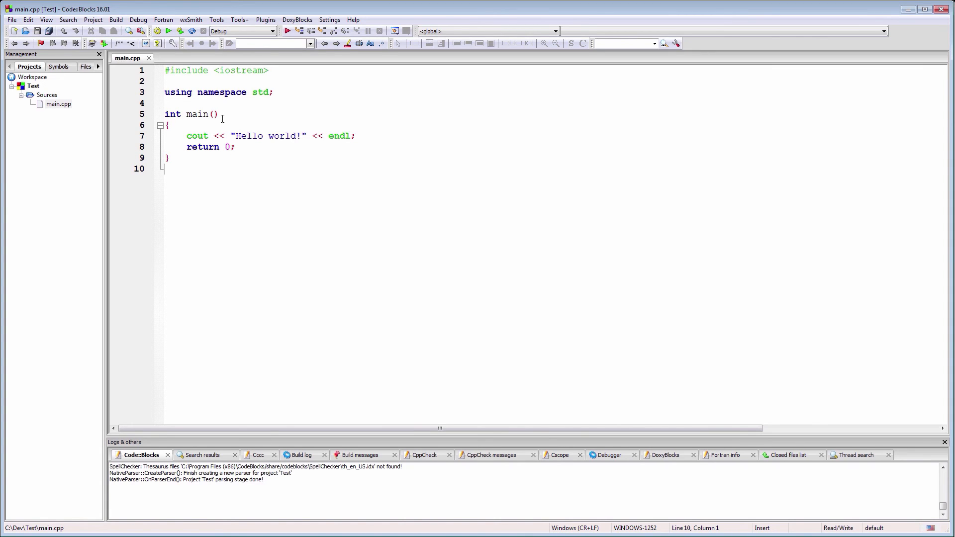
mouse_move(180, 31)
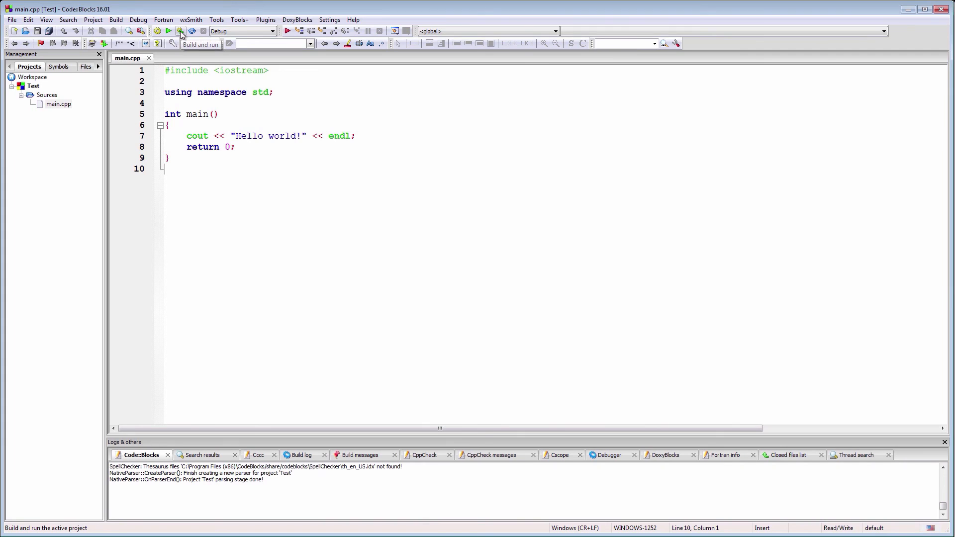
Build and run the Test project with the Build and run toolbar button.
click(180, 31)
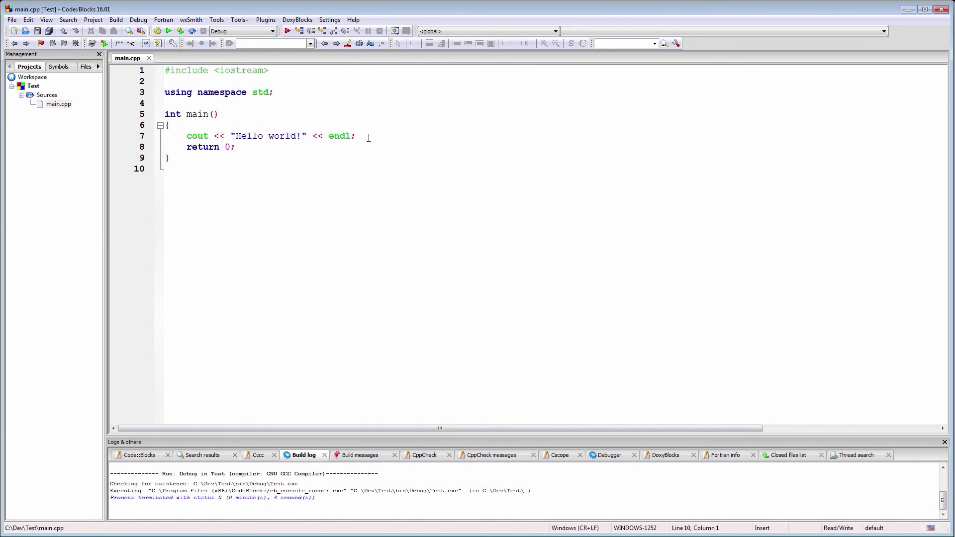
Add 'int a = 10;' and 'cout << a << endl;' below the Hello world line.
key(Enter)
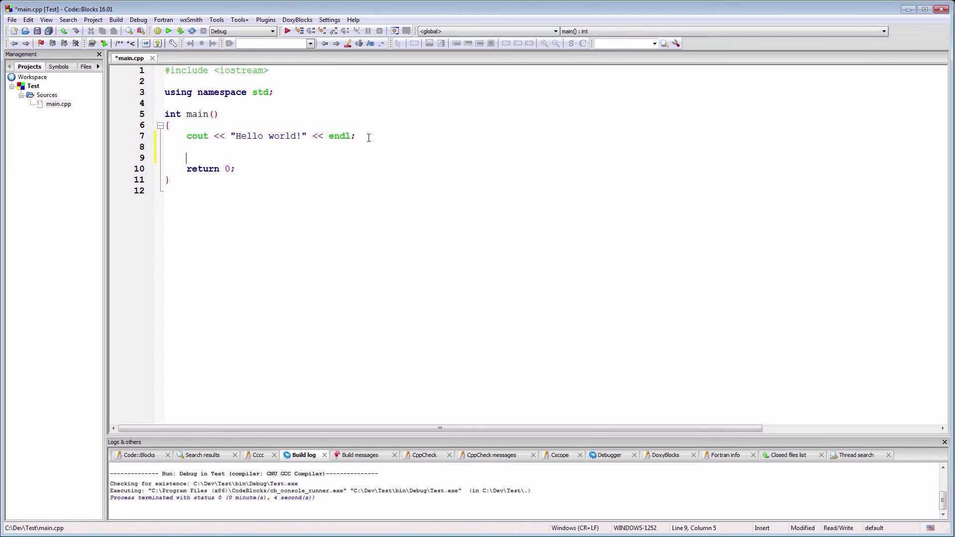
text(int a)
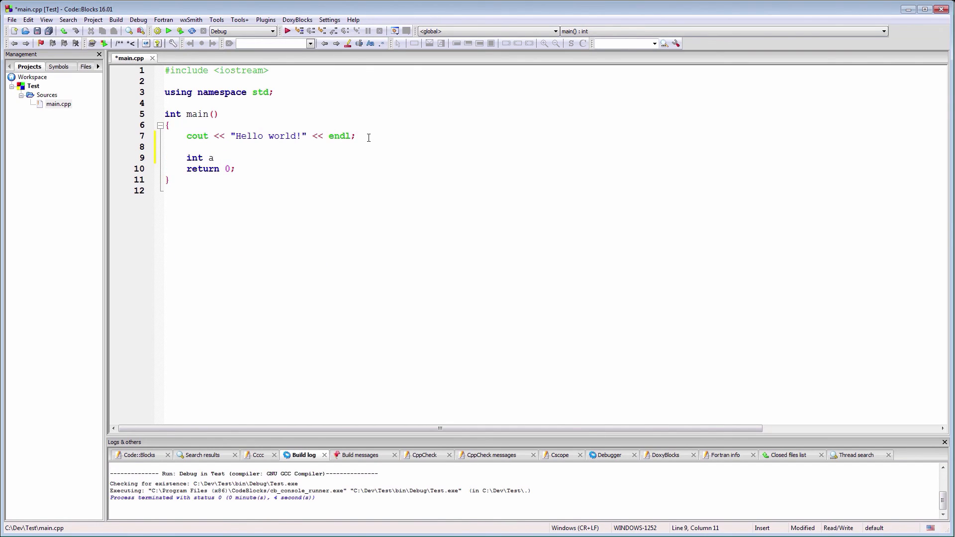
text(= 10;)
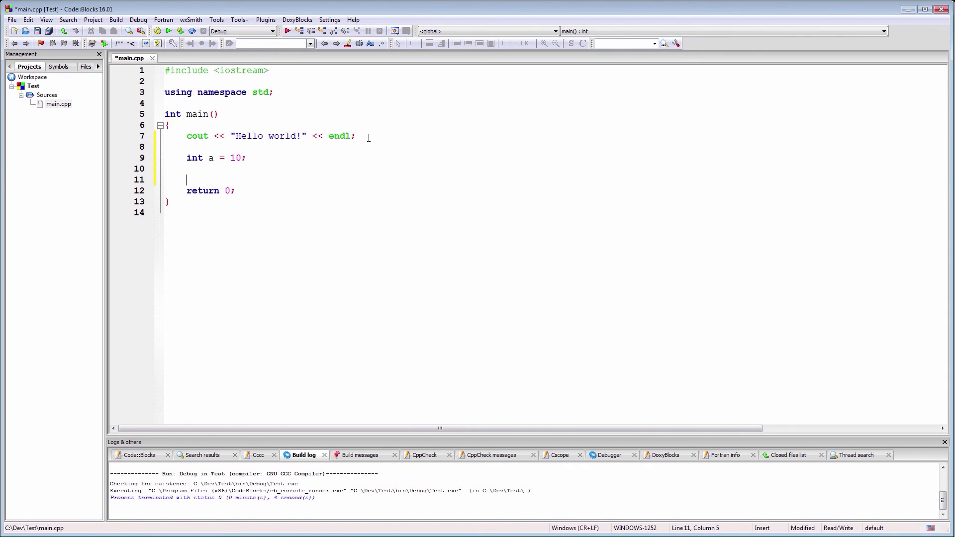
text(cout)
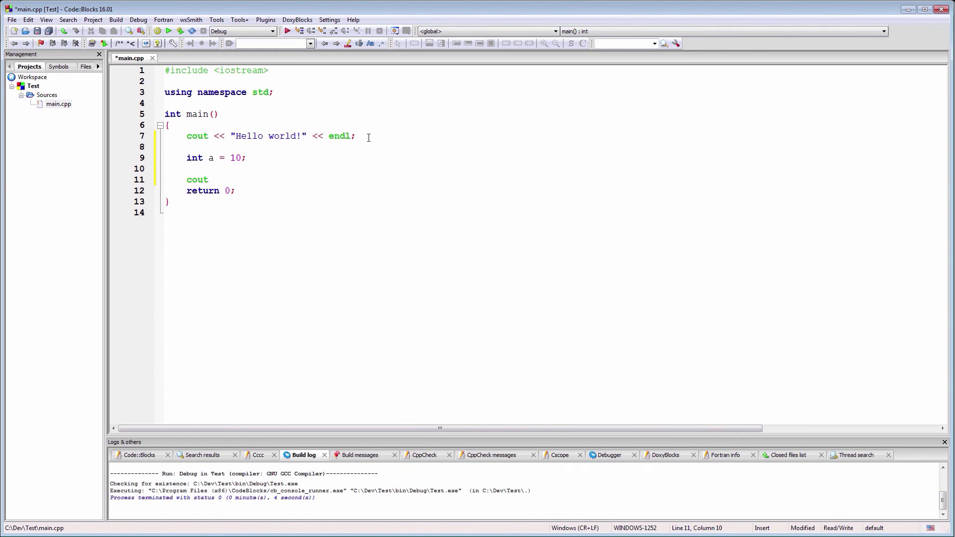
text(<< a)
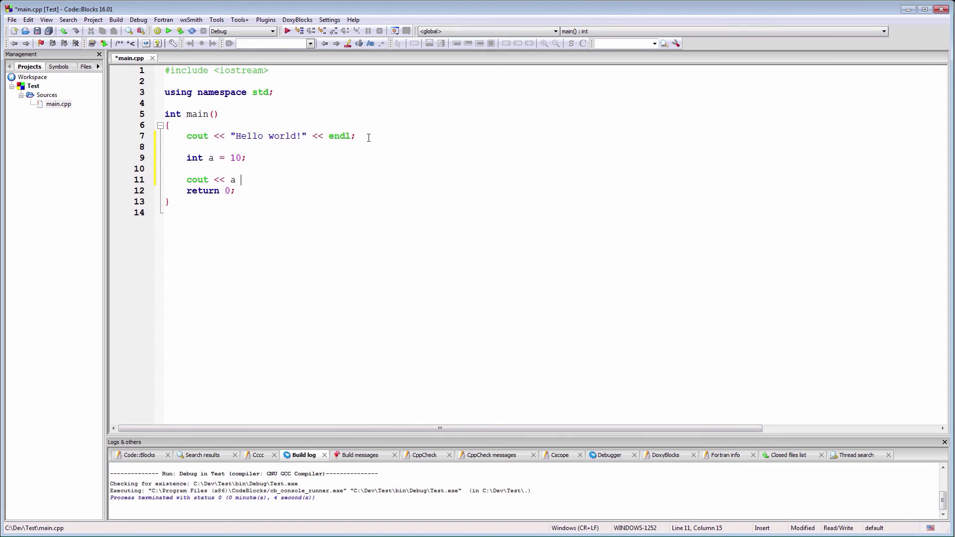
text(<<)
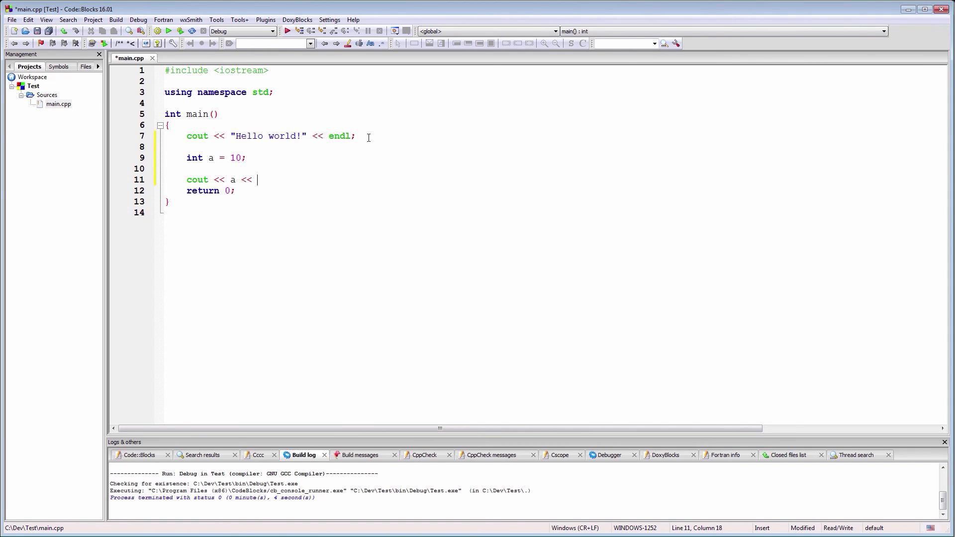
text(endl;)
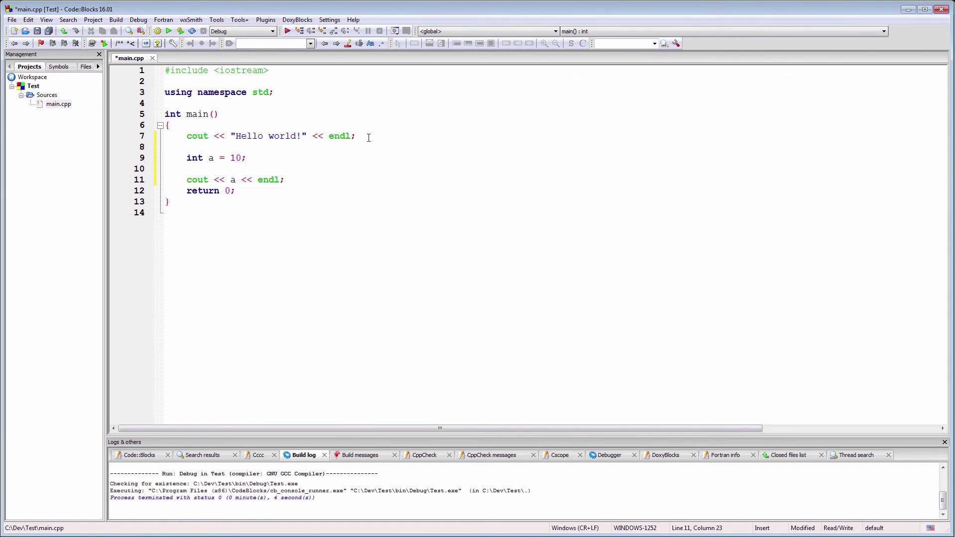